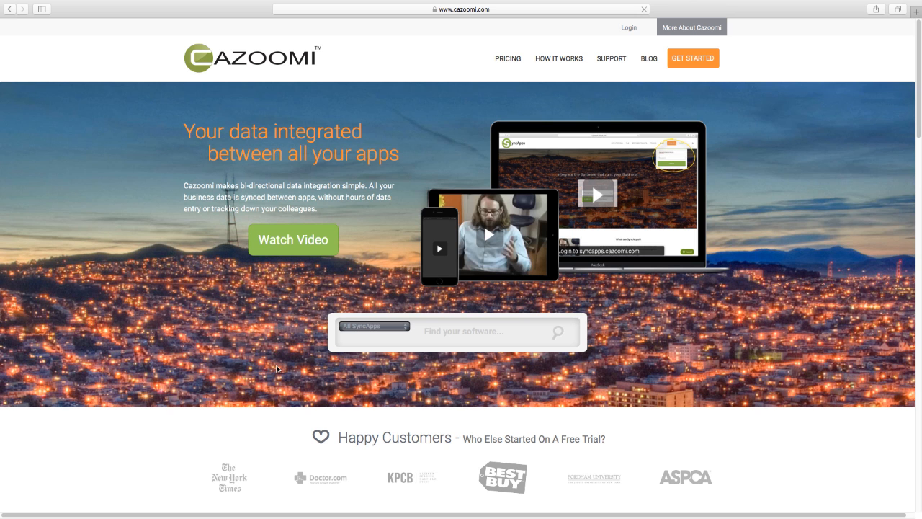
mouse_move(418, 329)
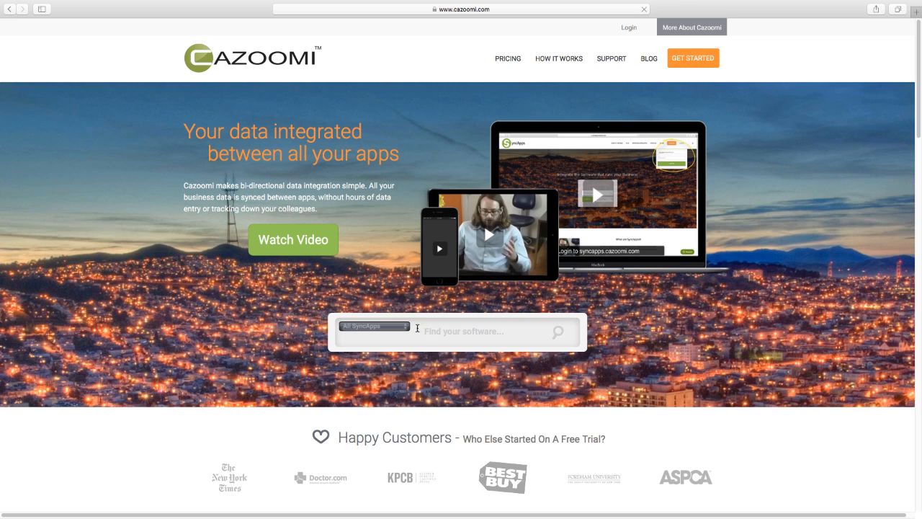
Search the Cazoomi site for 'mailchimp' and browse the 17 SyncApps integration results
text(mailchimp)
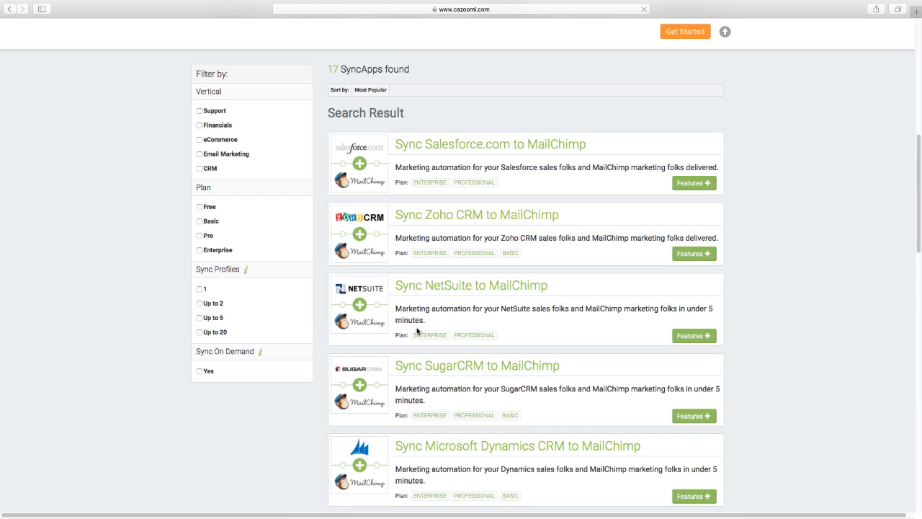
scroll(down, 3)
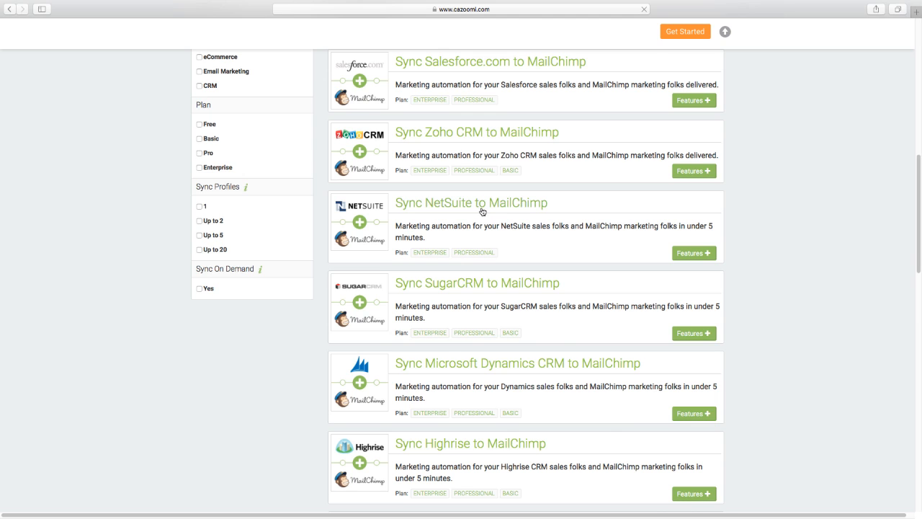
Review the Sync NetSuite to MailChimp page's features, $49.99/$99.99 plans and product support
click(471, 202)
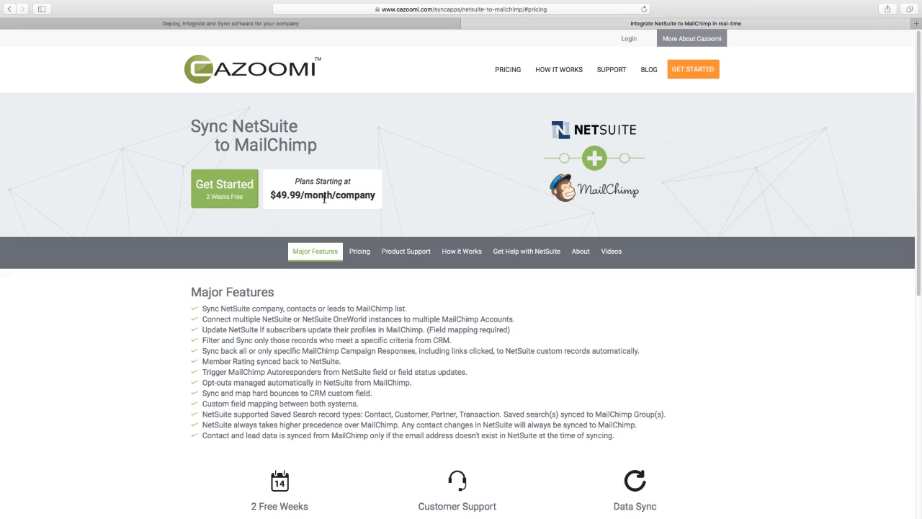
mouse_move(305, 314)
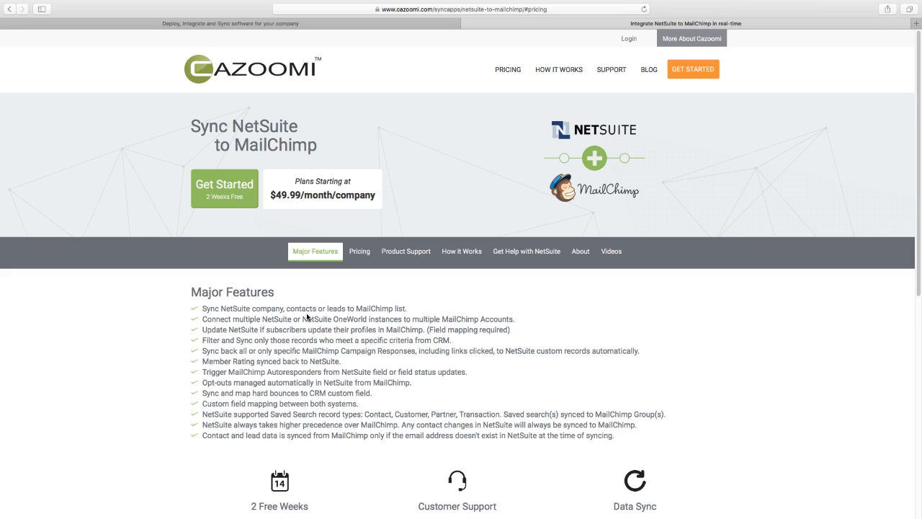
mouse_move(310, 361)
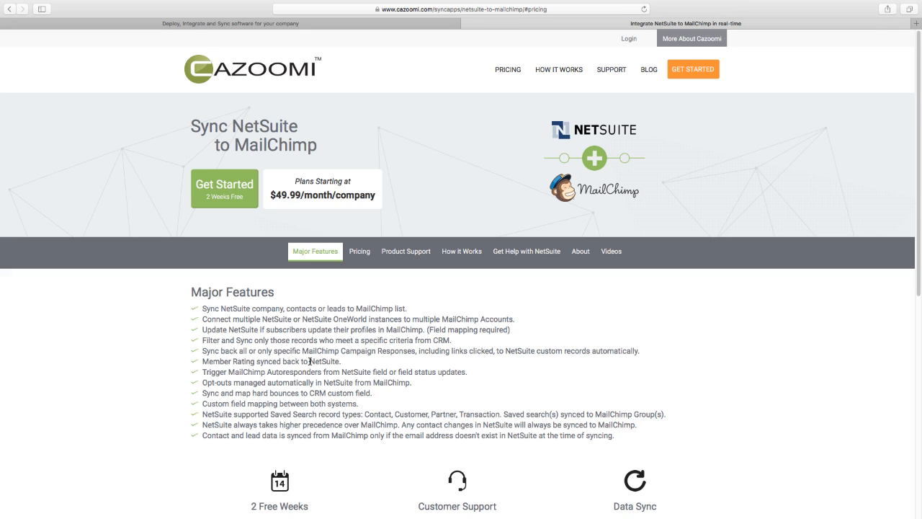
mouse_move(311, 362)
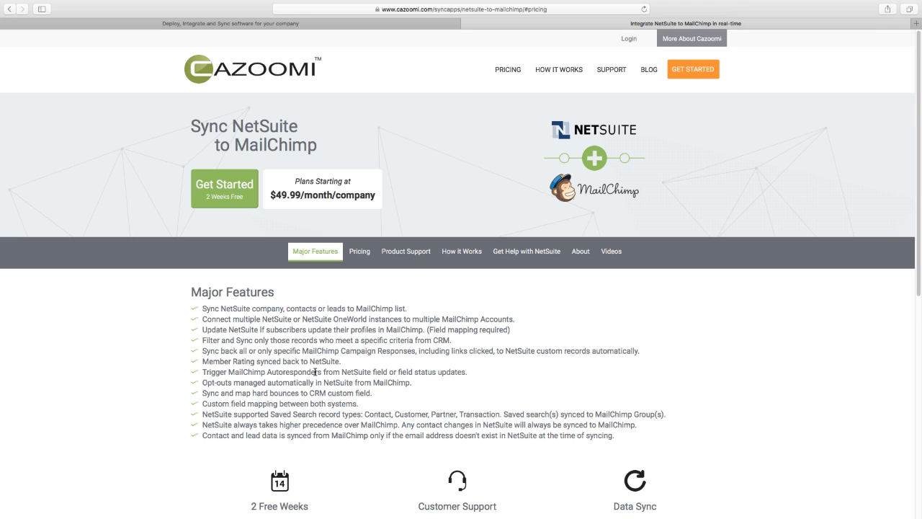
mouse_move(360, 251)
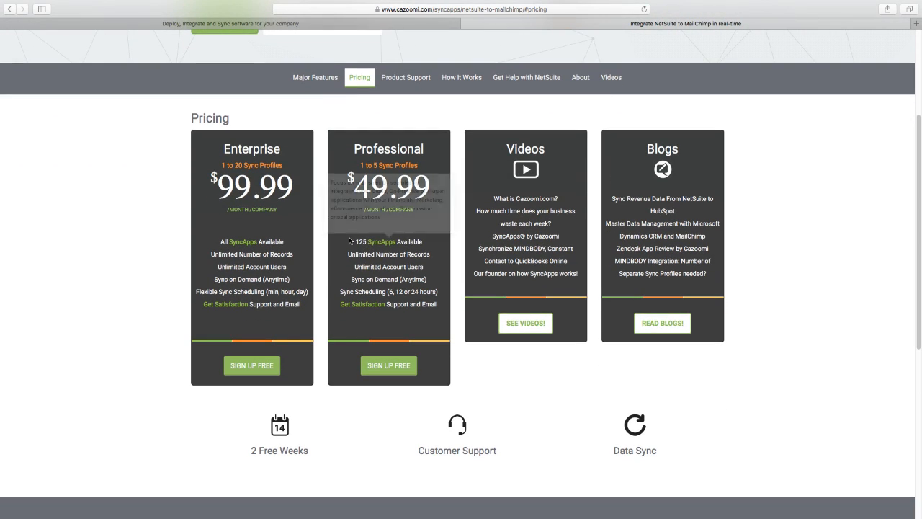
mouse_move(251, 165)
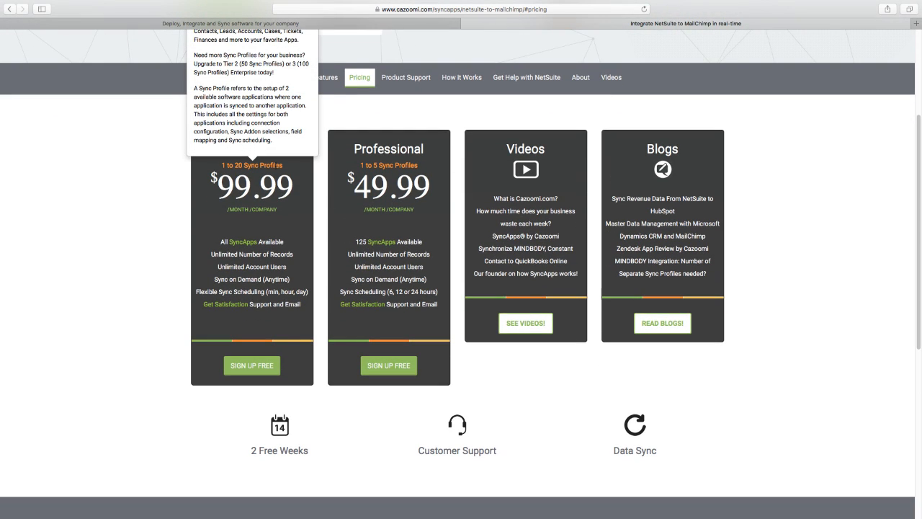
mouse_move(294, 188)
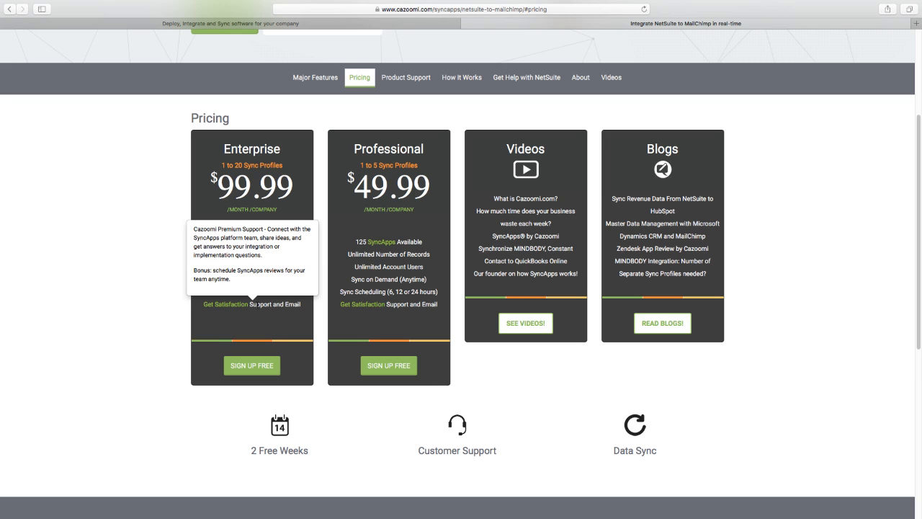
click(407, 78)
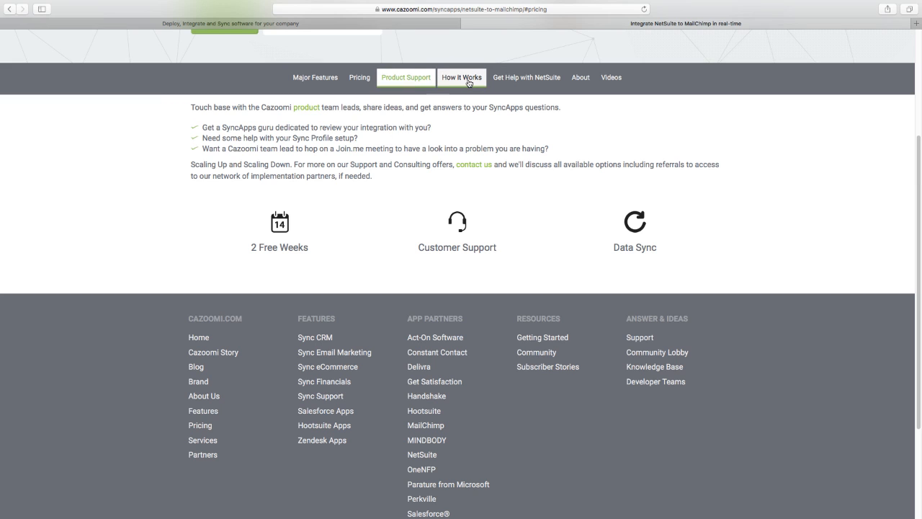
click(461, 77)
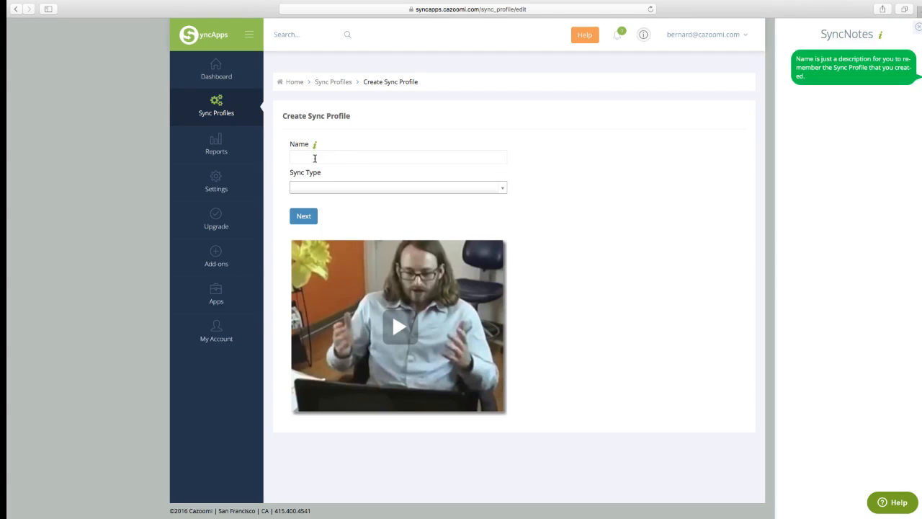
Name the new sync profile 'NetSuite to MailChimp'
text(NetSuite to)
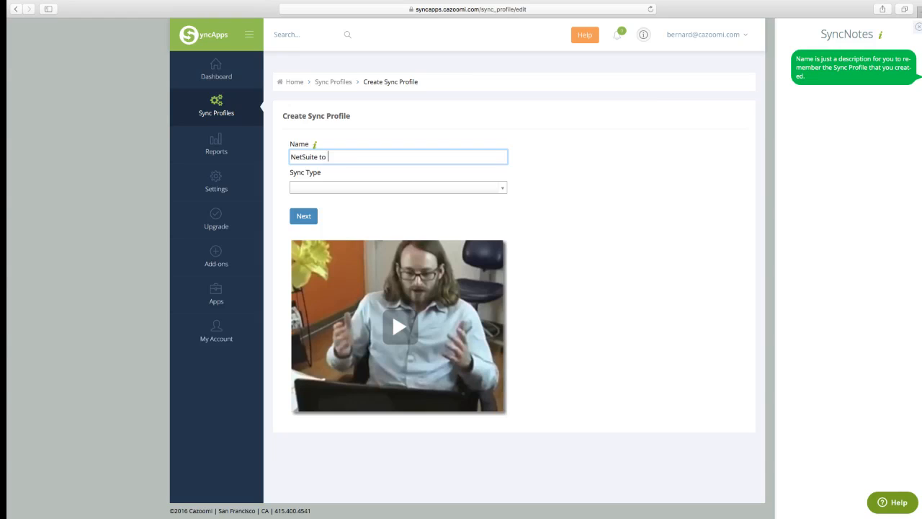
text(Mail)
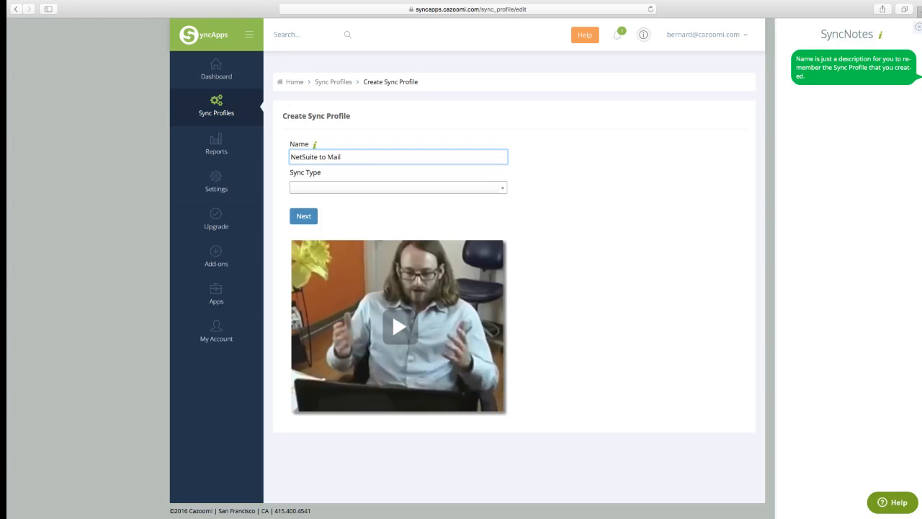
text(Chimp)
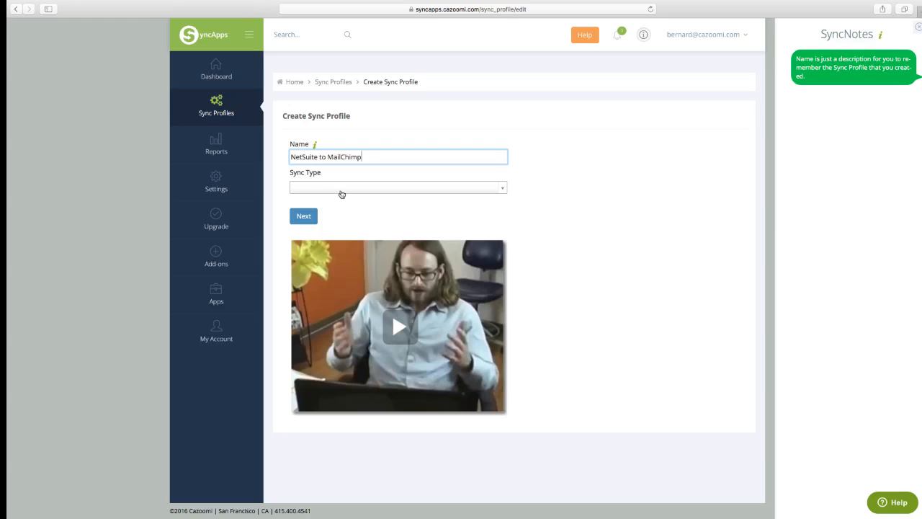
Choose the NetSuite to MailChimp sync type and continue to the next setup step
click(398, 187)
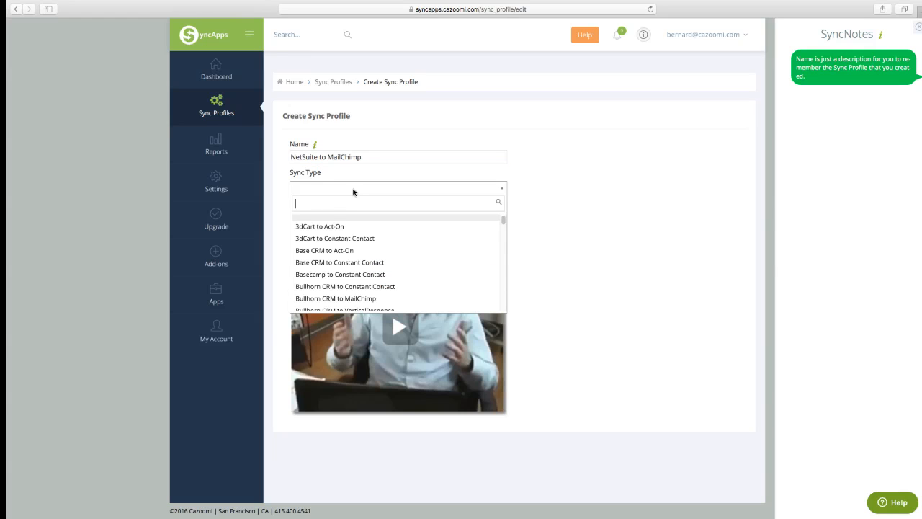
text(Netsuite)
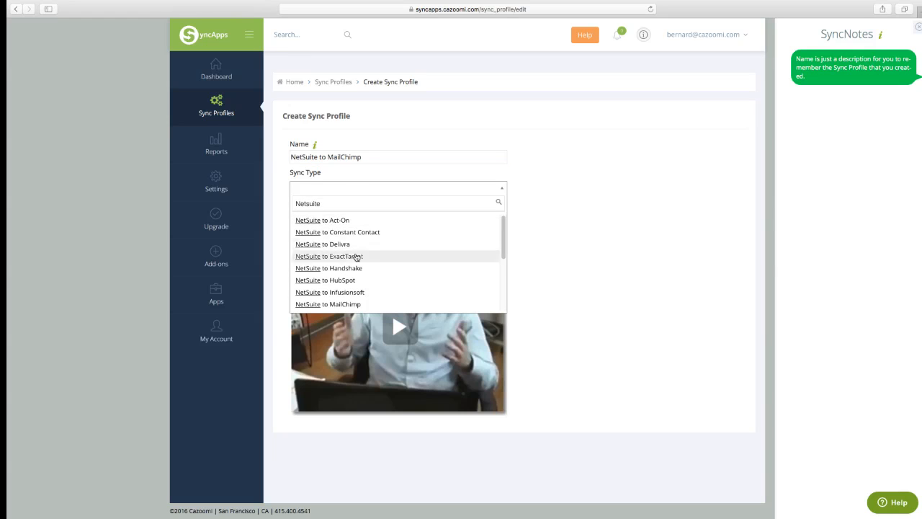
click(328, 304)
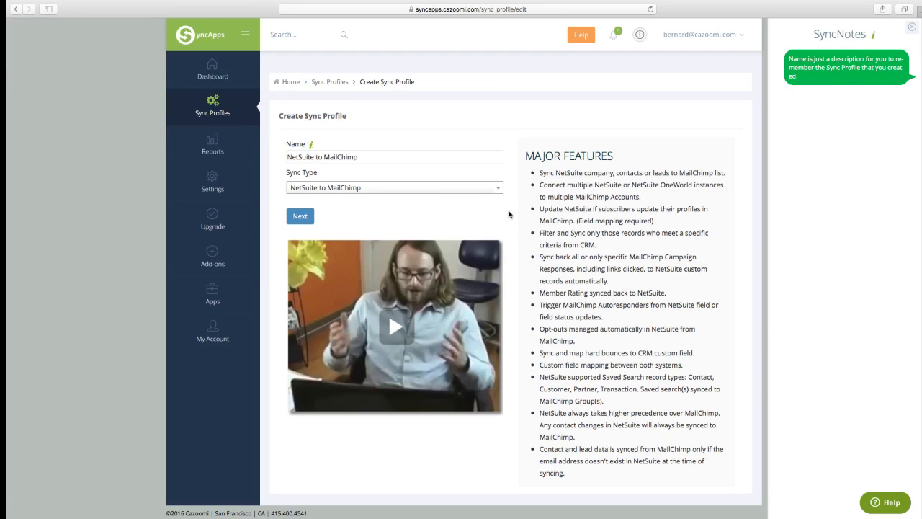
click(300, 216)
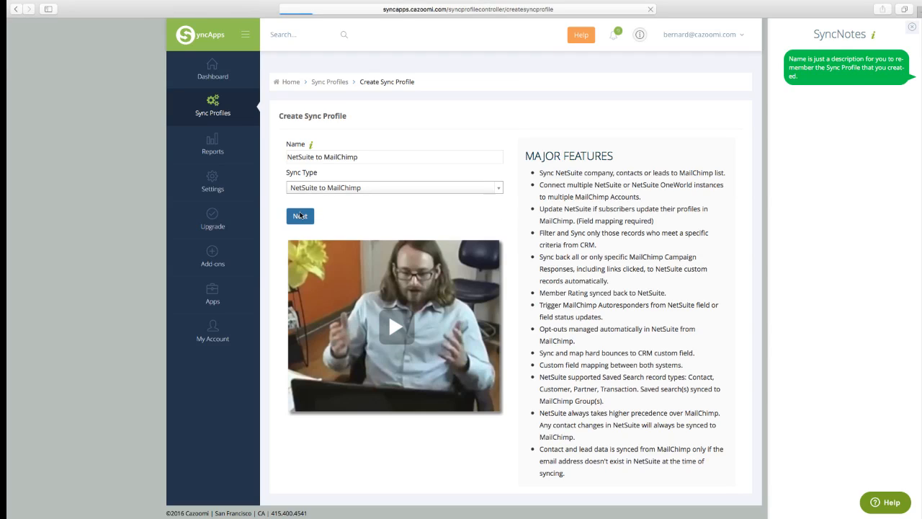
click(300, 217)
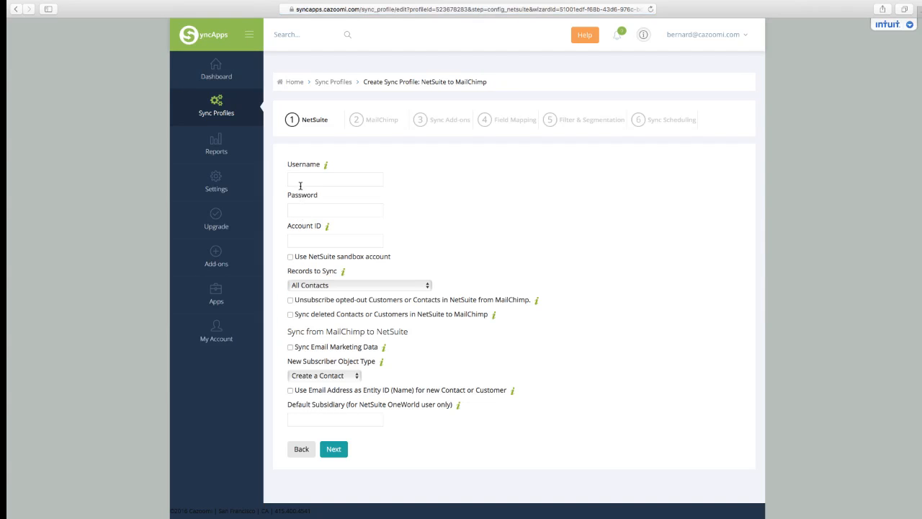
click(325, 164)
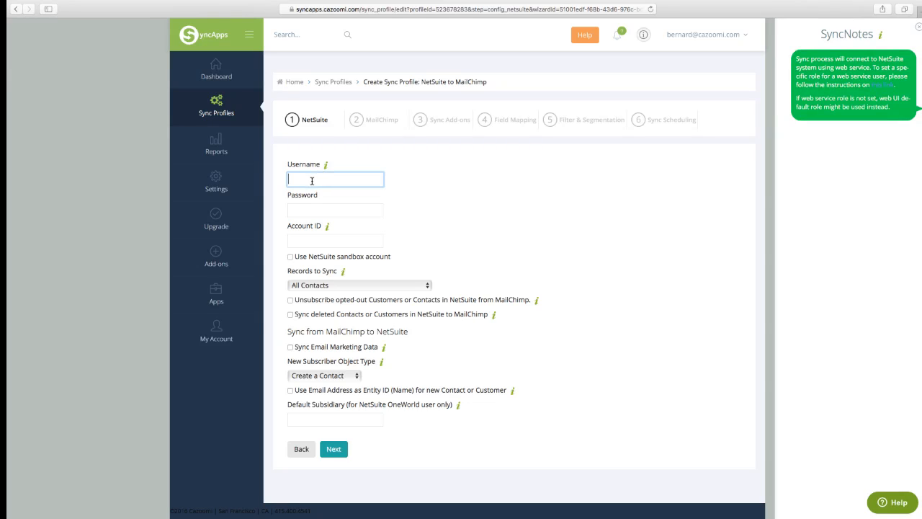
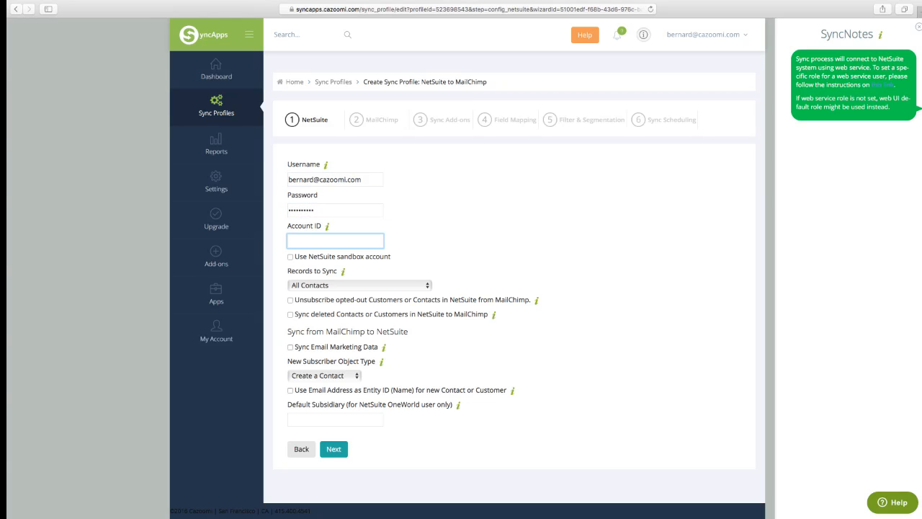
mouse_move(327, 225)
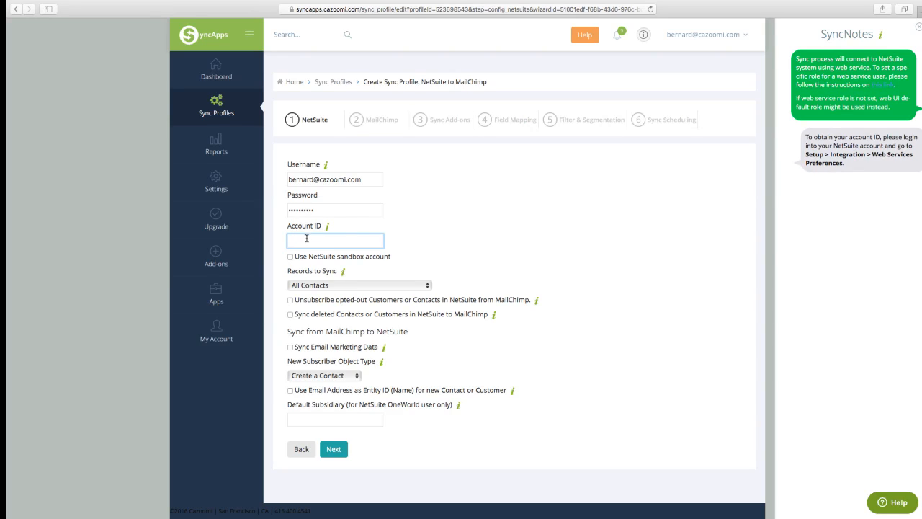
text(TSTDRV556464)
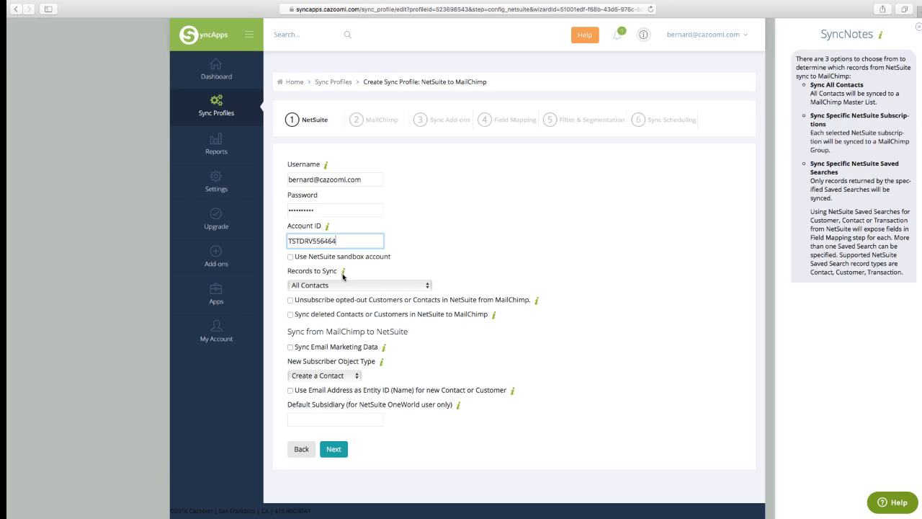
Keep All Contacts as records to sync and review the new subscriber object type choices
click(360, 285)
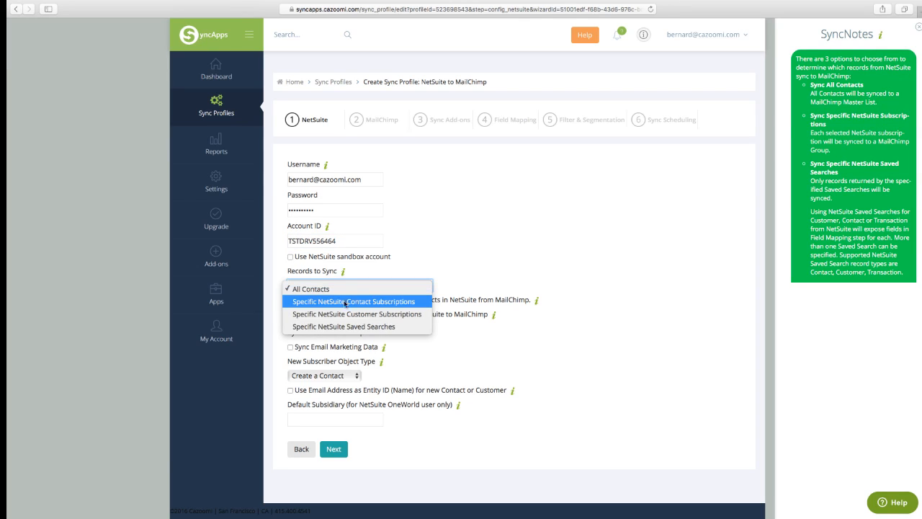
mouse_move(342, 326)
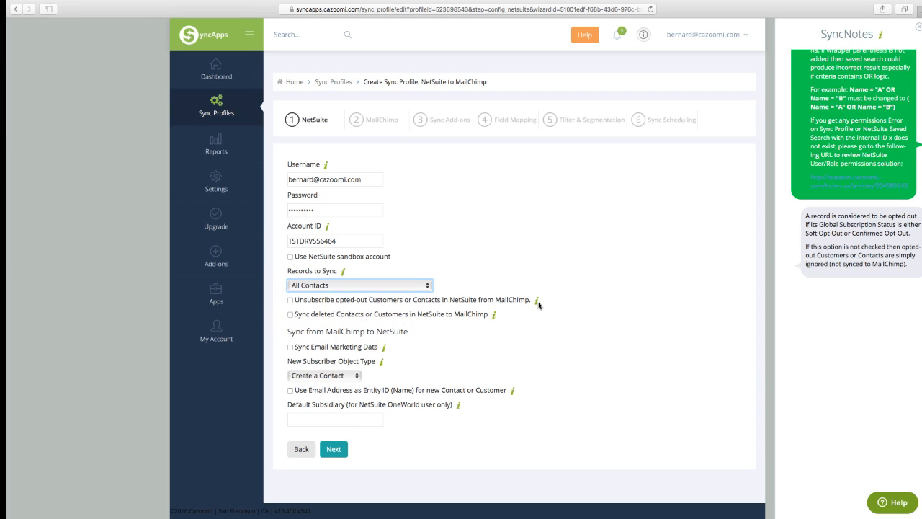
mouse_move(502, 316)
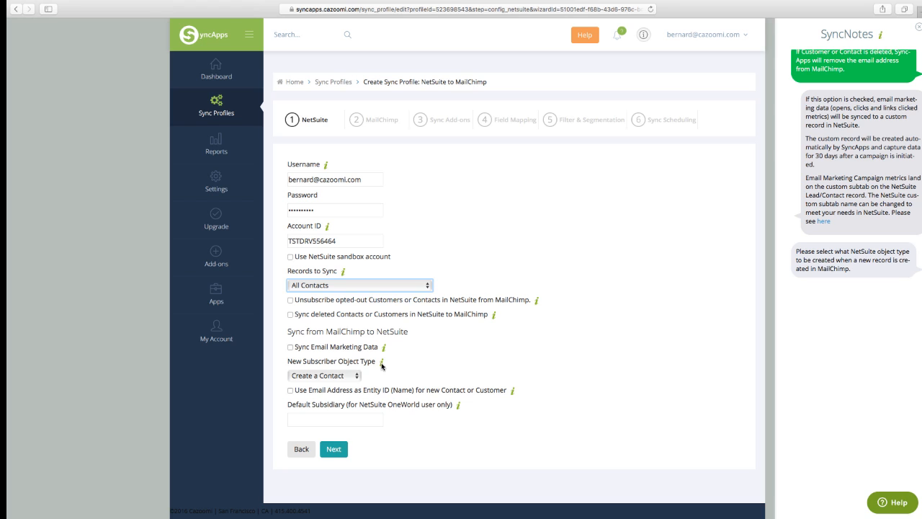
click(324, 375)
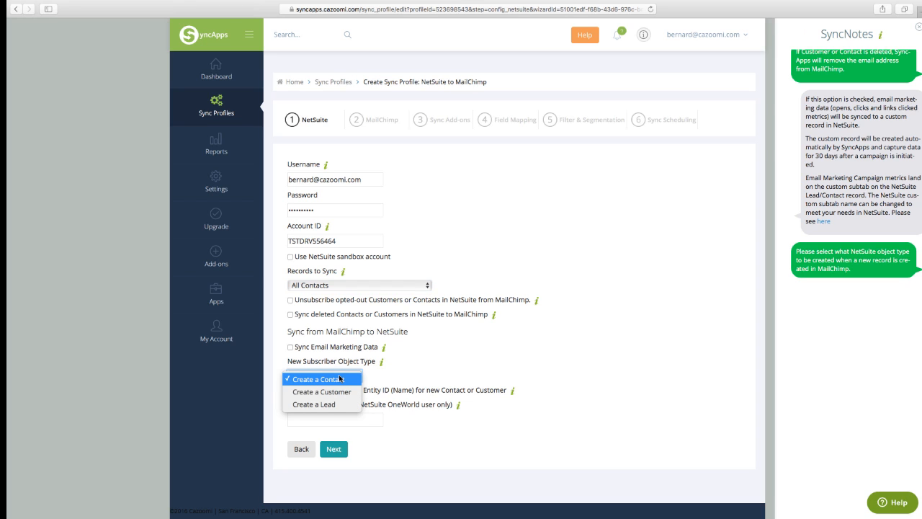
mouse_move(321, 391)
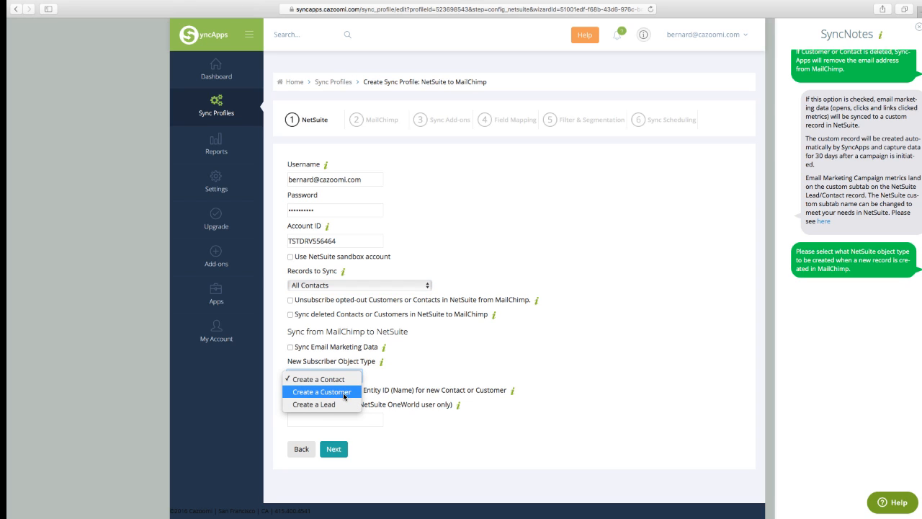
click(319, 379)
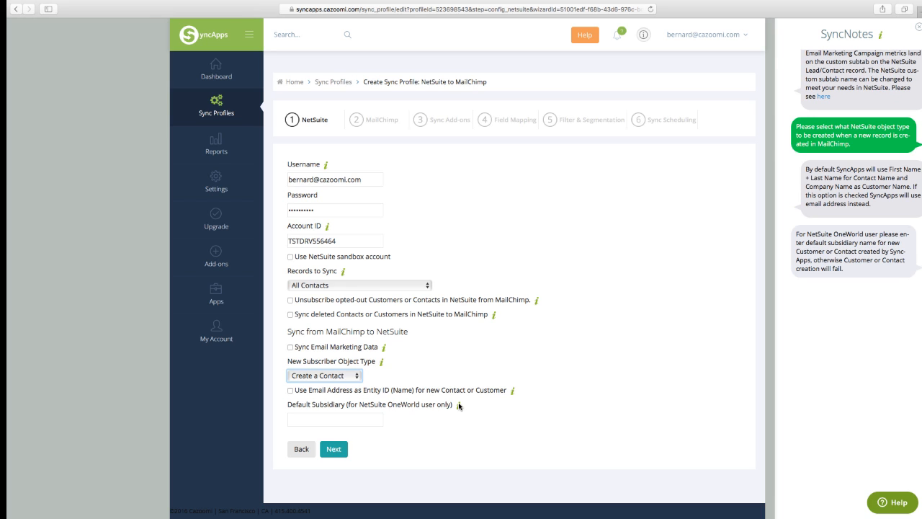
mouse_move(458, 408)
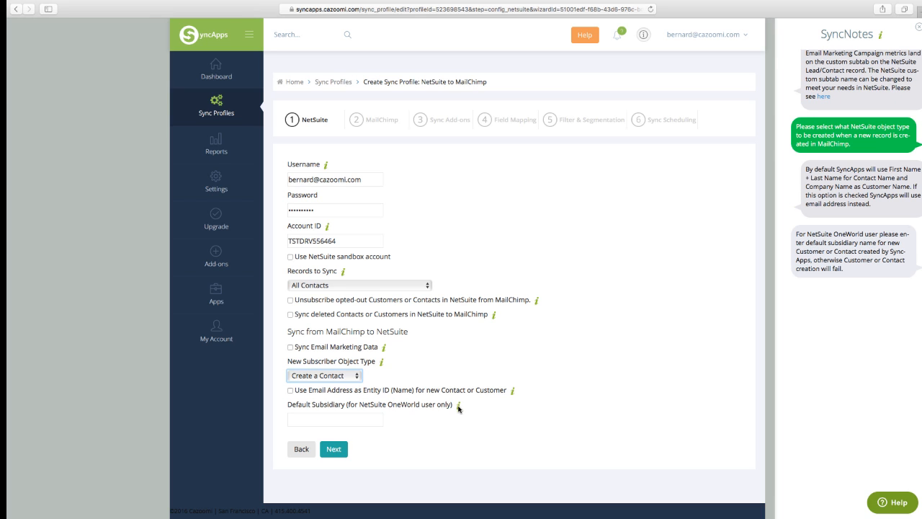
Submit the NetSuite settings and advance to the MailChimp step
click(335, 449)
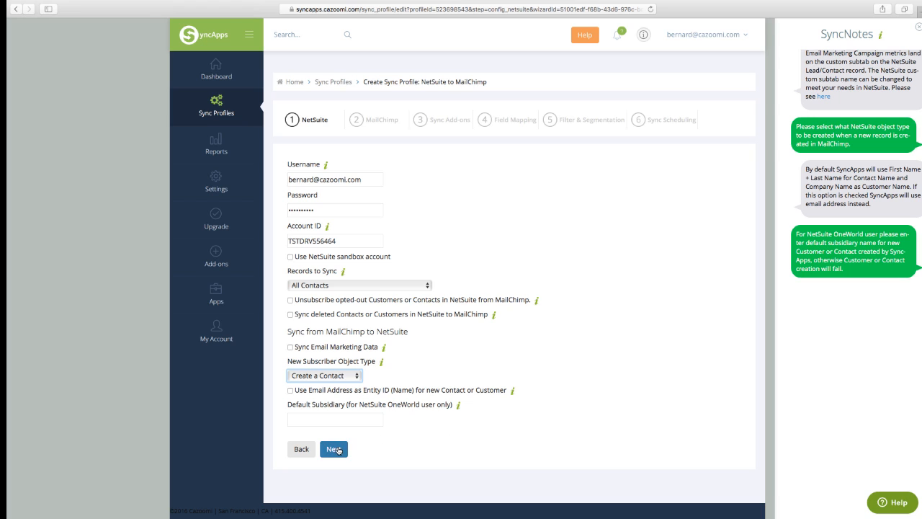
click(334, 449)
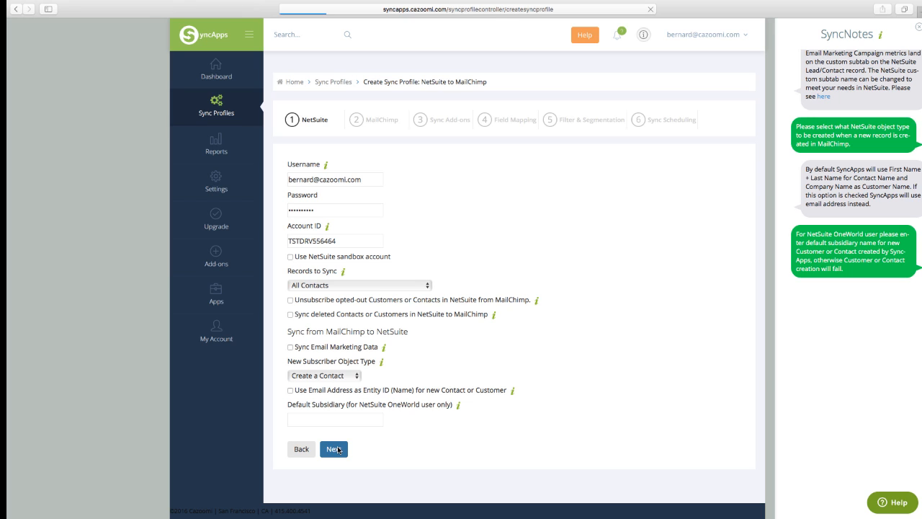
click(334, 450)
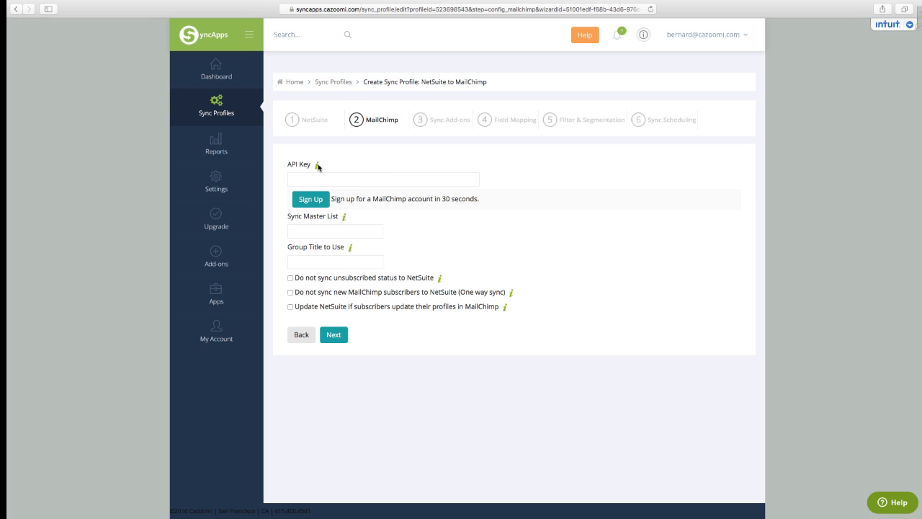
Enter the MailChimp API key and sync master list 'Netsuite MailChimp', then submit
click(317, 164)
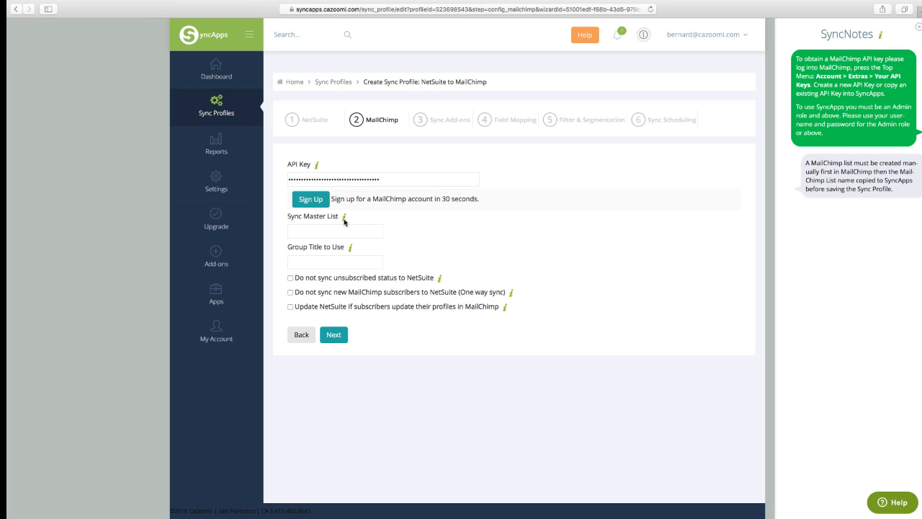
text(Netsuite MailChimp)
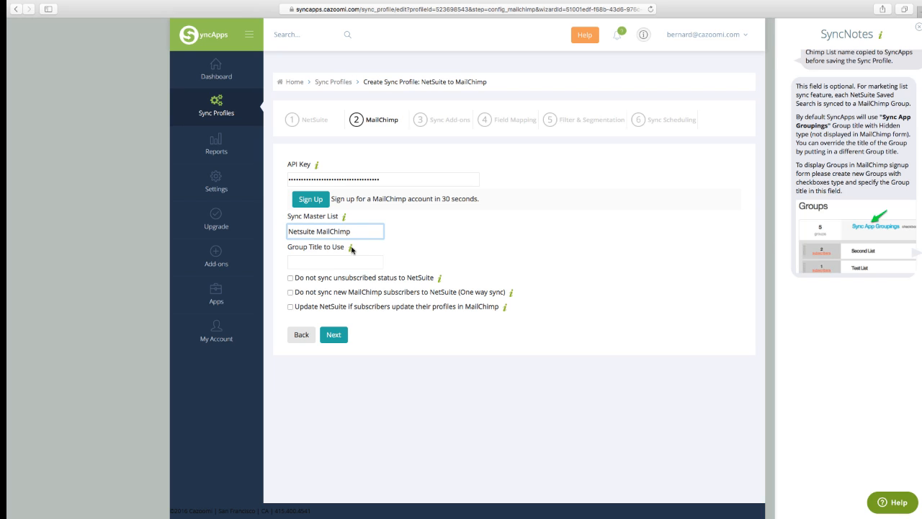
mouse_move(352, 251)
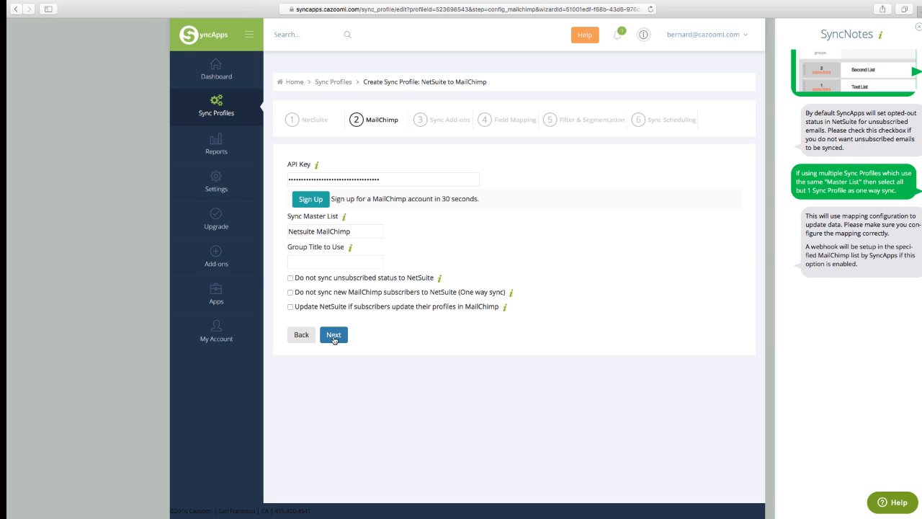
click(334, 334)
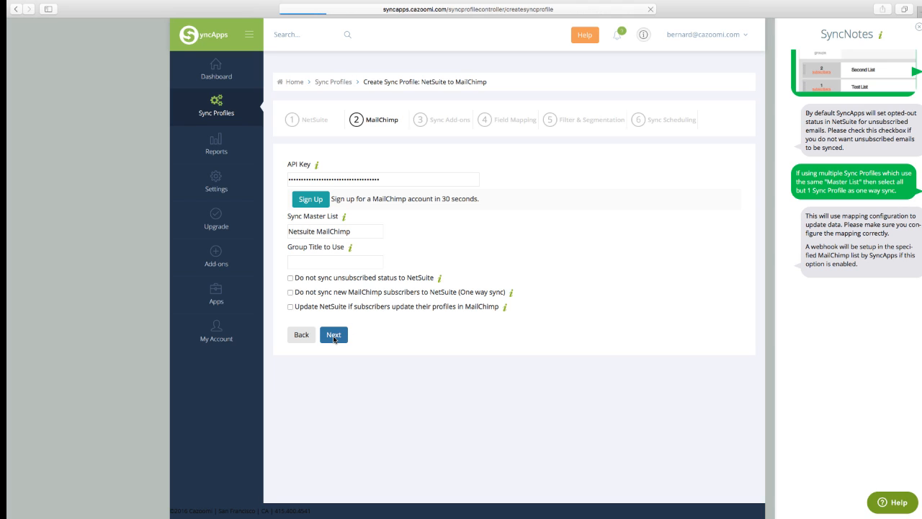
Pass the Sync Add-ons step without enabling Twilio or Get Satisfaction
click(334, 334)
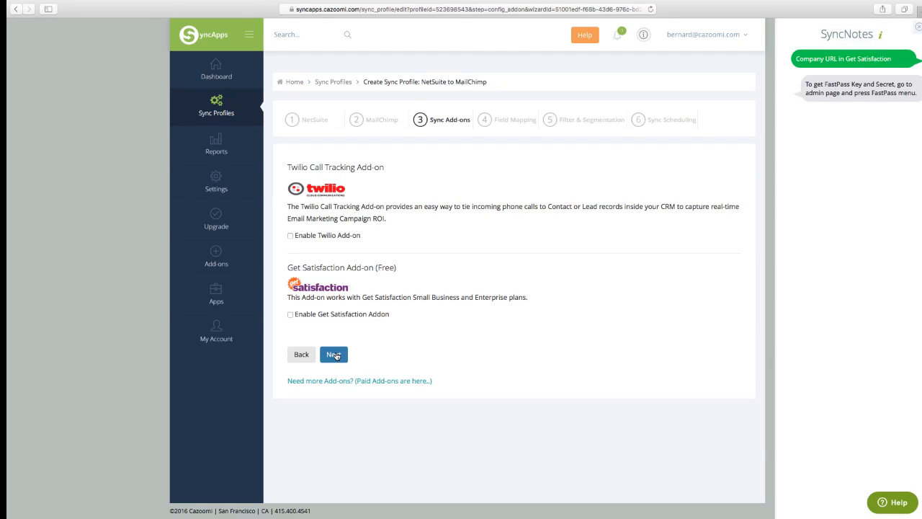
click(334, 355)
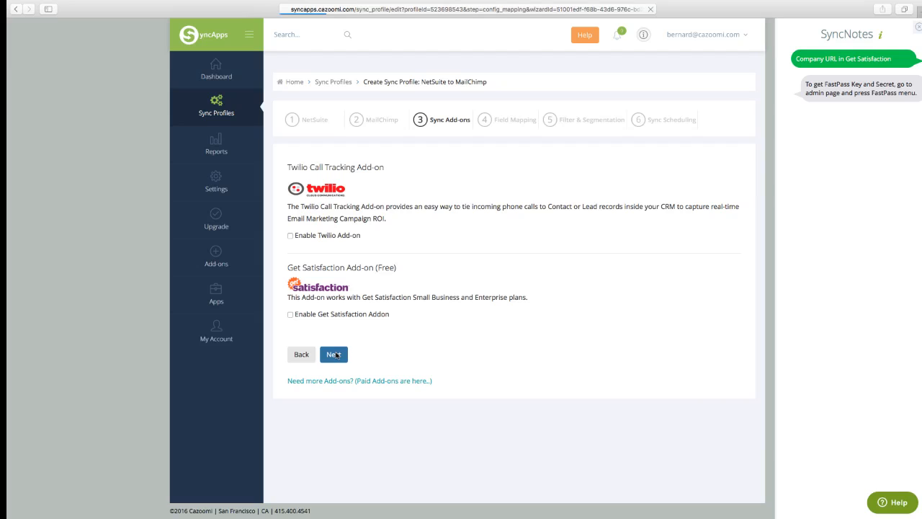
click(335, 355)
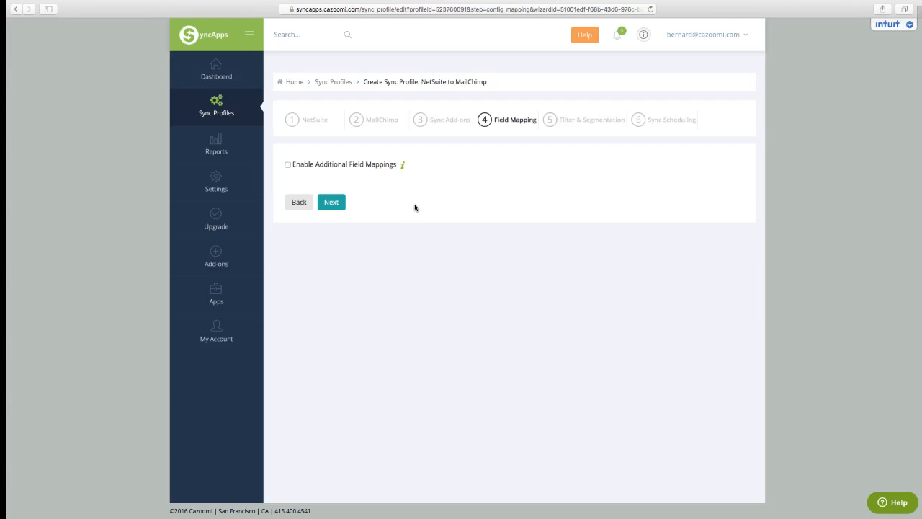
Enable additional field mappings and select the NetSuite custom field TestDOB
click(404, 164)
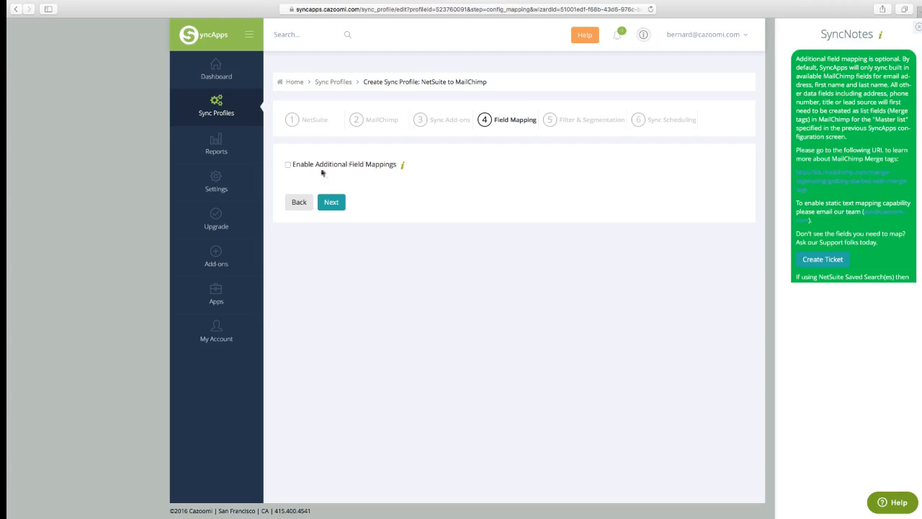
click(288, 164)
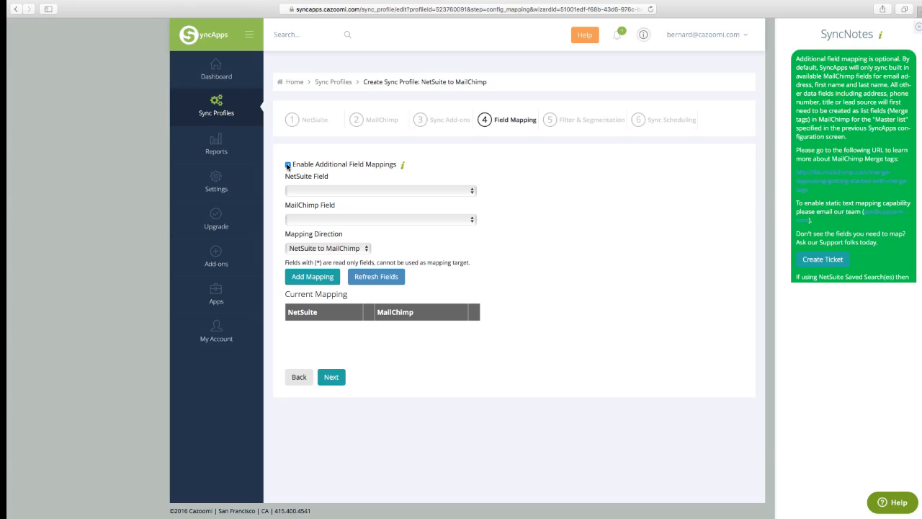
click(288, 164)
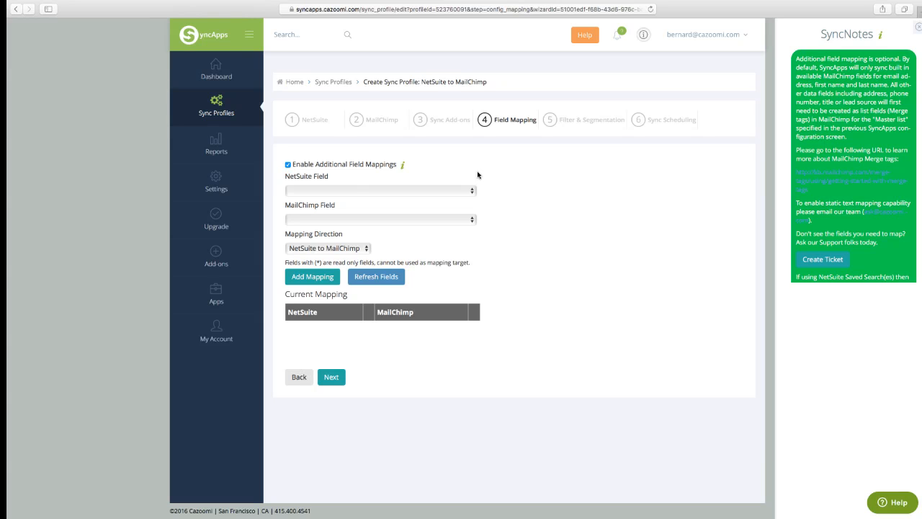
click(380, 190)
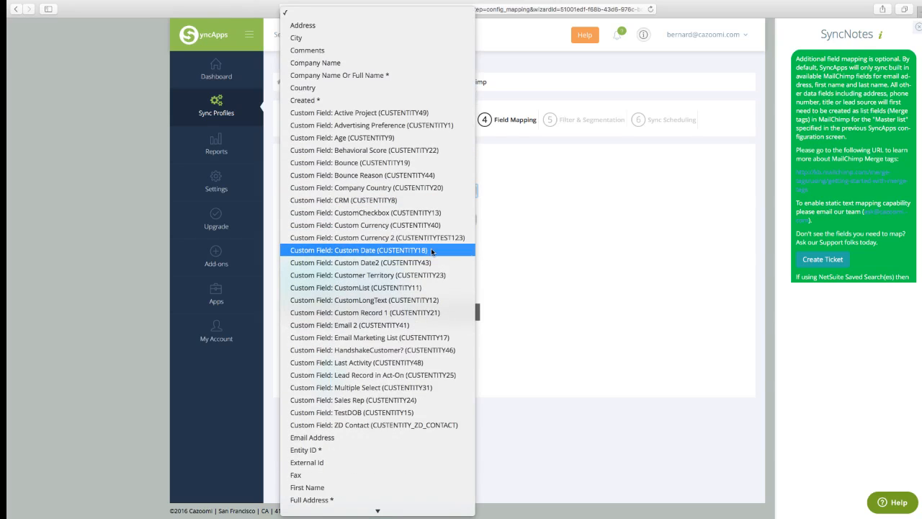
scroll(down, 3)
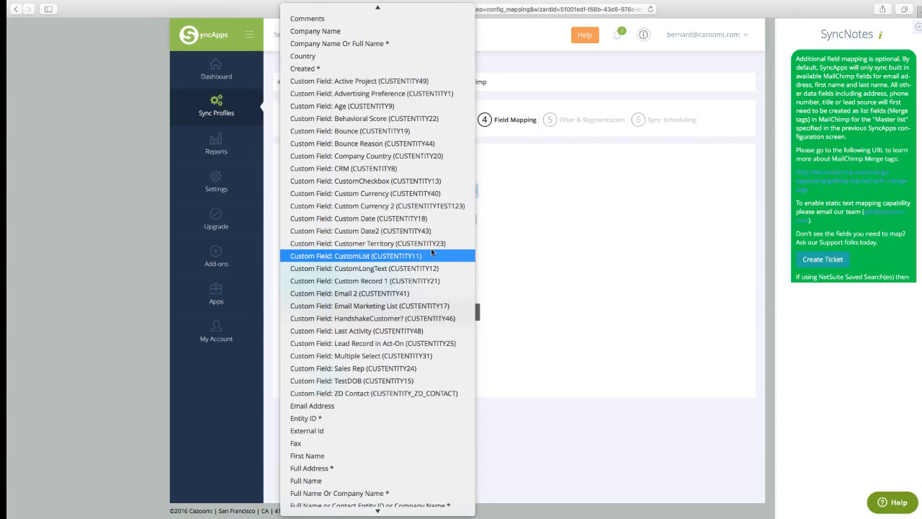
scroll(down, 3)
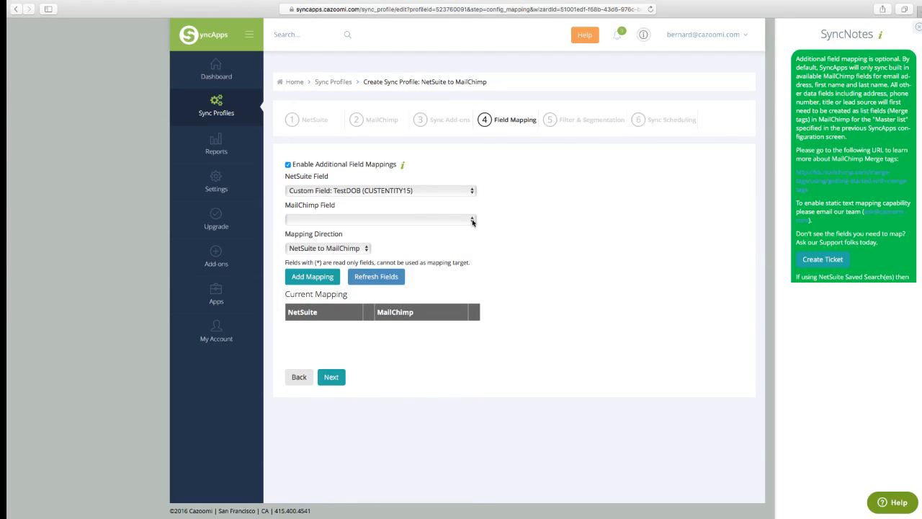
Map TestDOB to MailChimp's Birthday field, direction NetSuite to MailChimp, and add the mapping
click(381, 218)
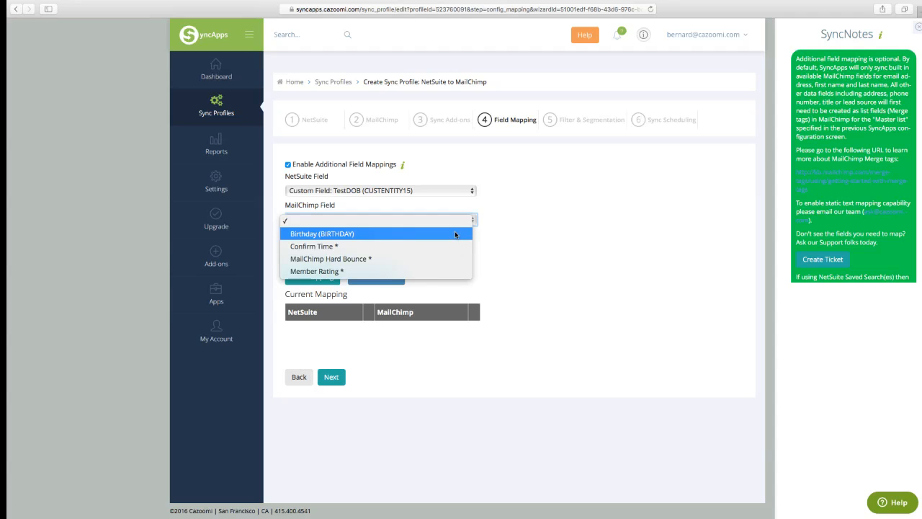
click(323, 233)
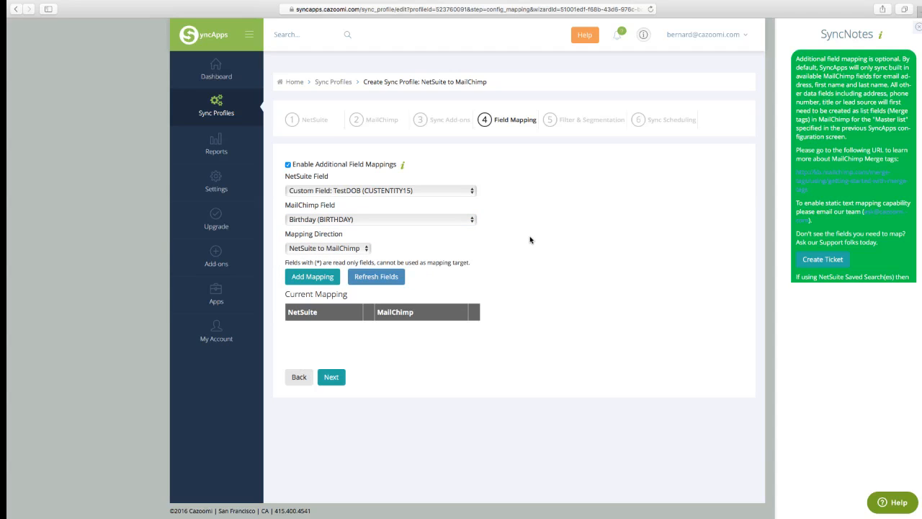
mouse_move(367, 248)
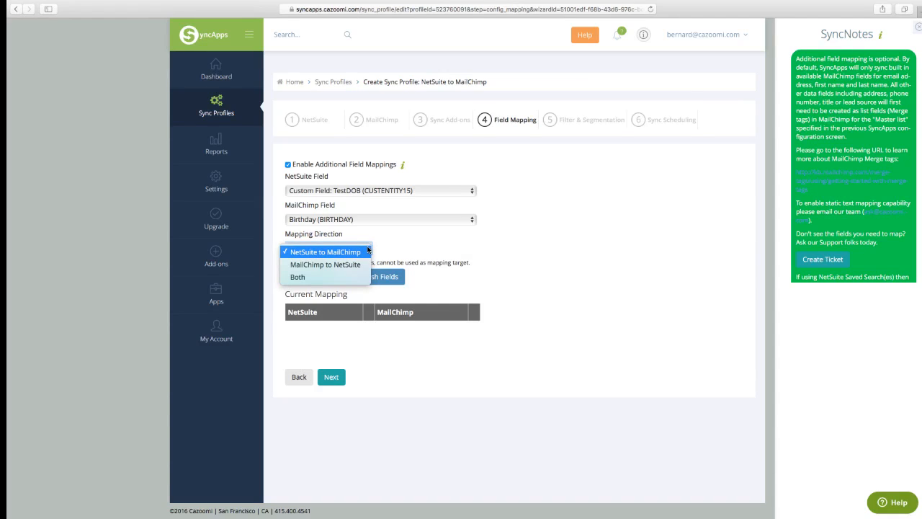
click(323, 250)
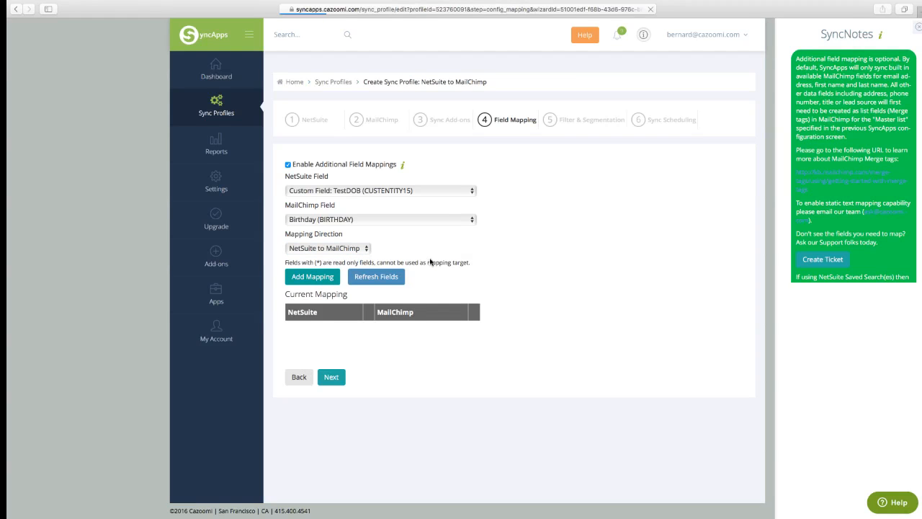
click(312, 277)
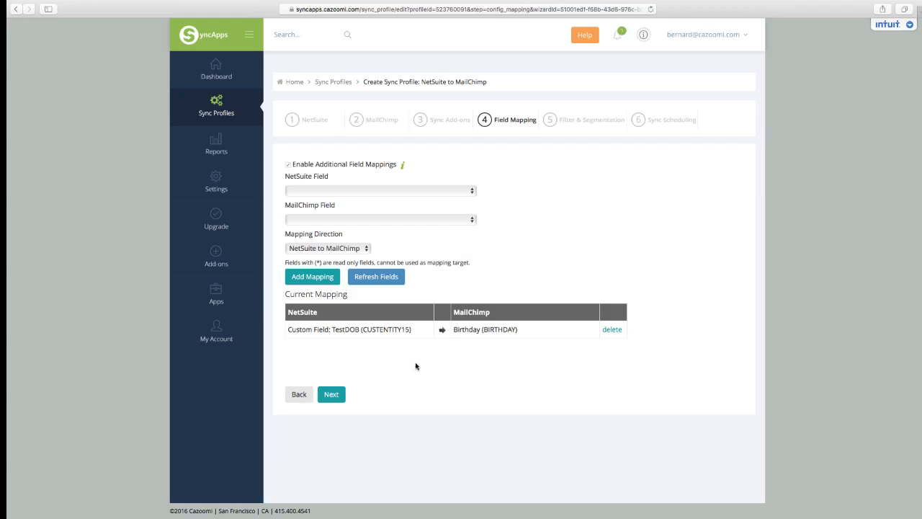
click(331, 395)
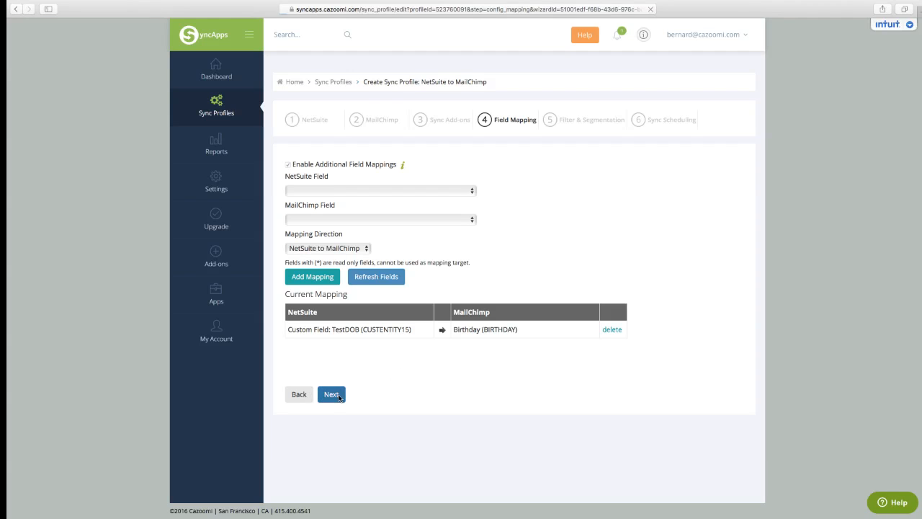
Enable filtering and segmentation and pick First Name as the filter field
click(331, 395)
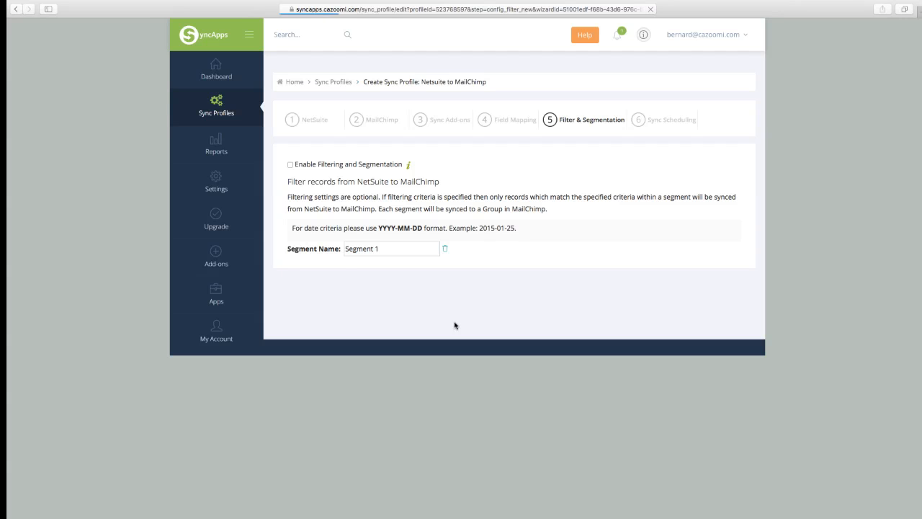
click(291, 165)
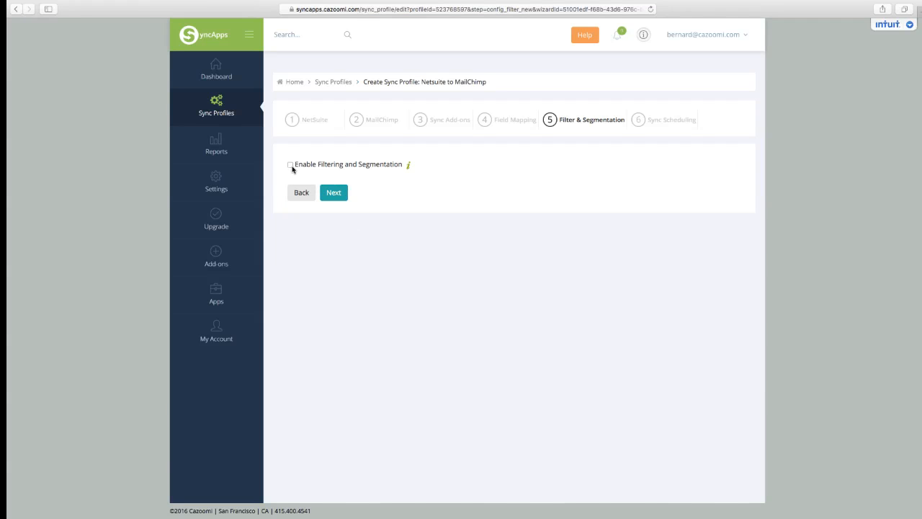
click(291, 165)
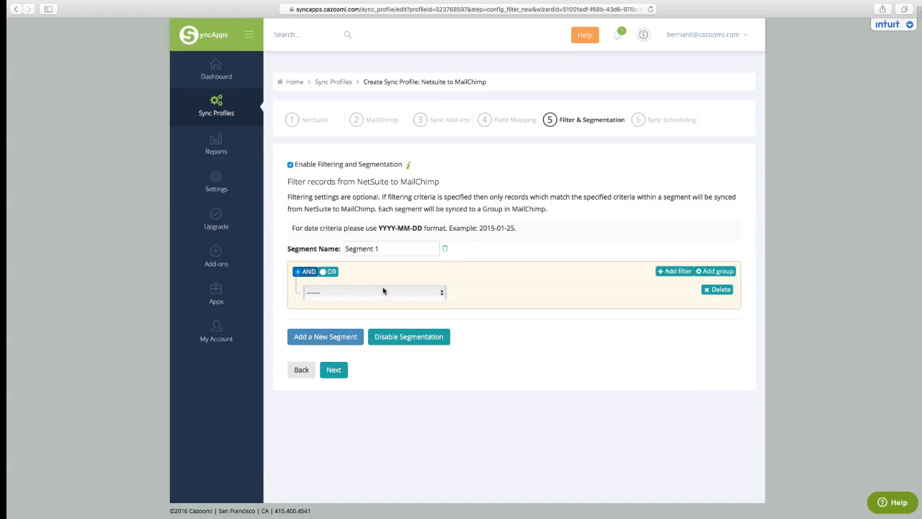
click(371, 291)
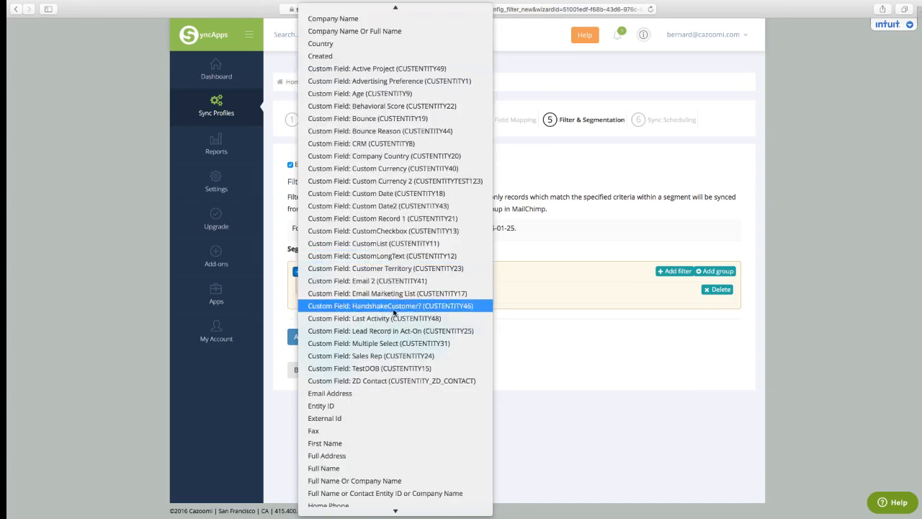
scroll(down, 3)
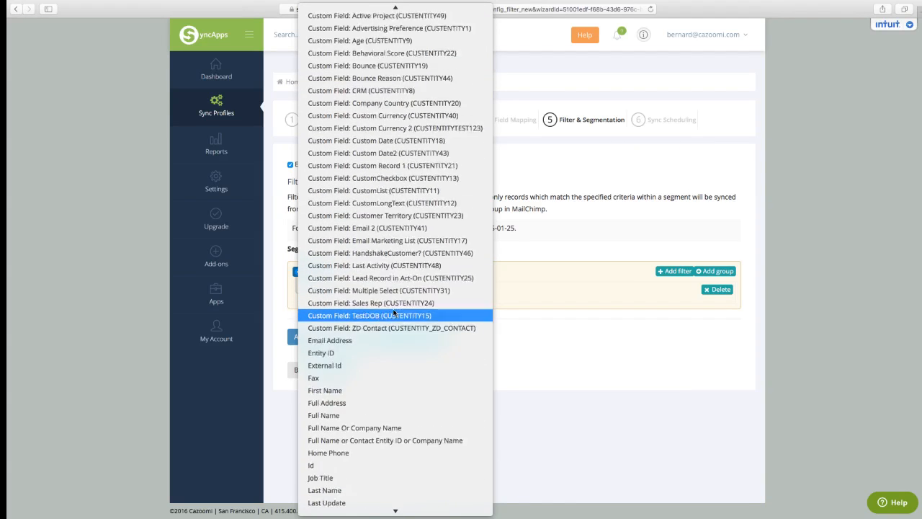
scroll(down, 3)
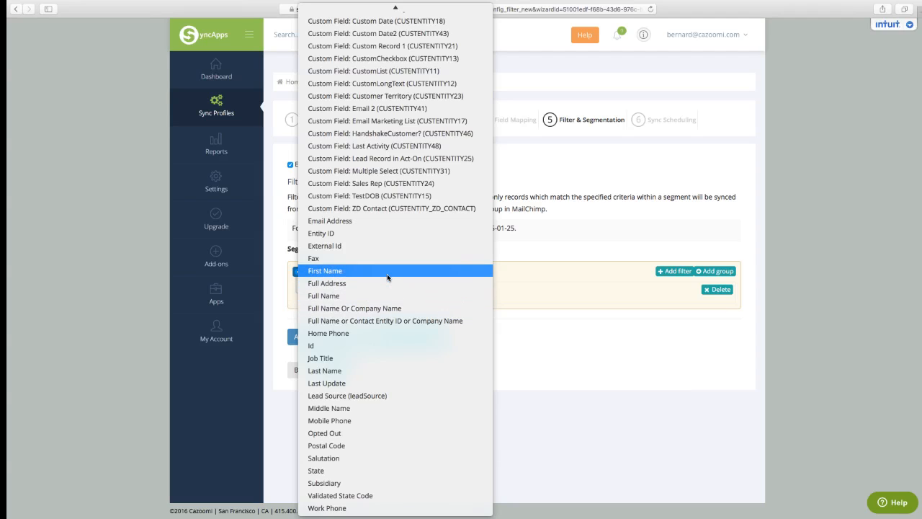
click(325, 271)
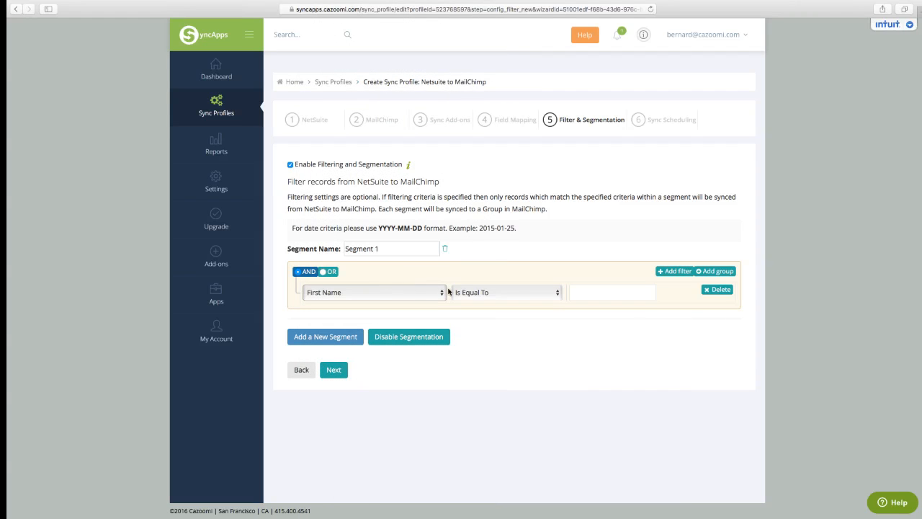
Set the condition to Is Not Blank and name the segment 'First Name Not Blank'
click(504, 291)
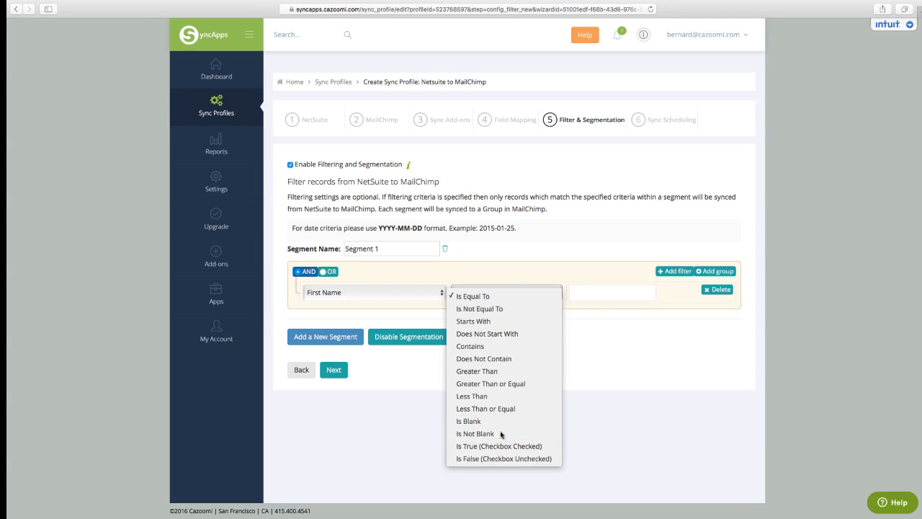
click(475, 432)
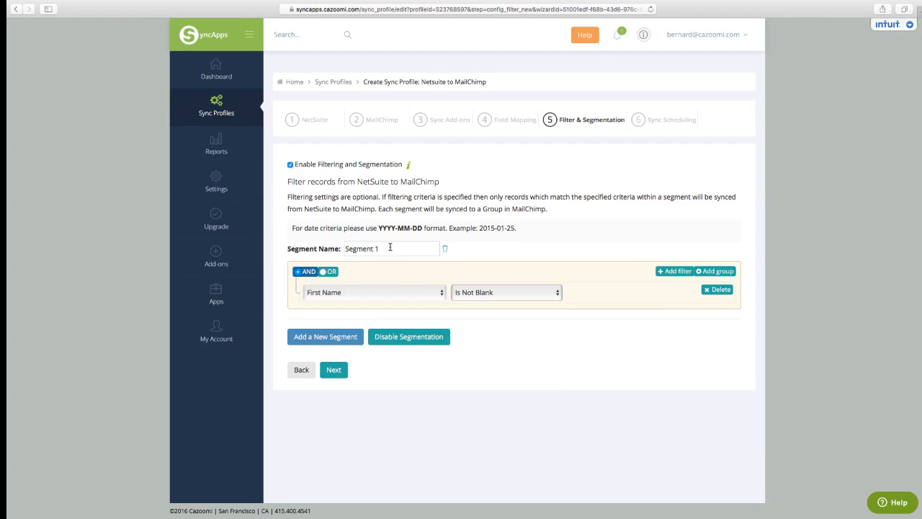
click(334, 369)
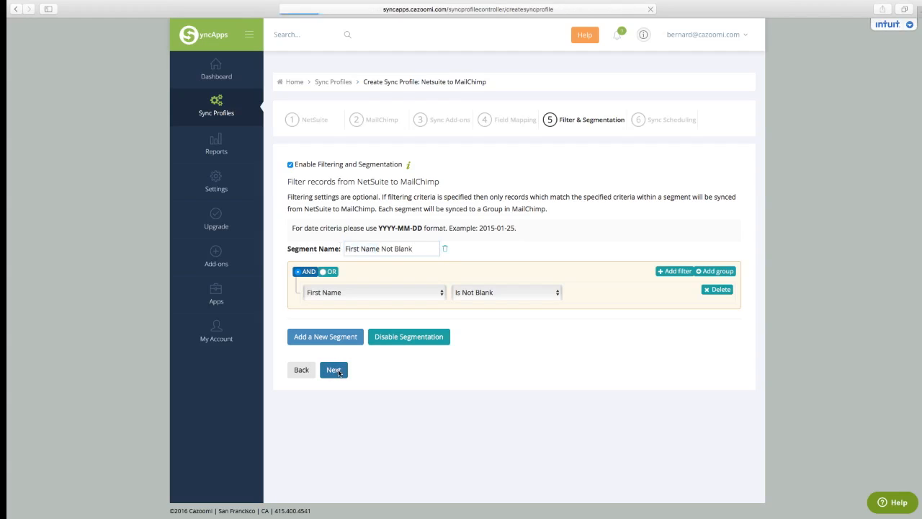
Schedule the sync at a fixed interval of every 12 hours and finish the profile
click(334, 369)
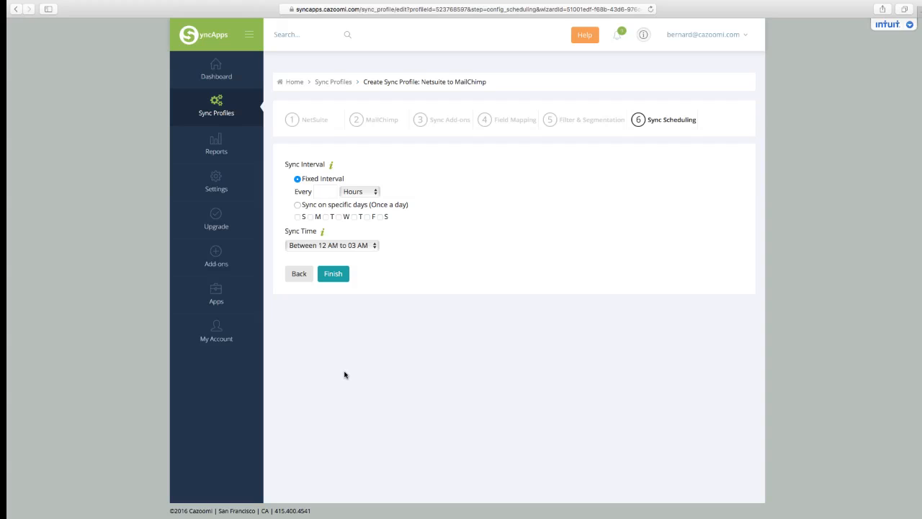
mouse_move(354, 334)
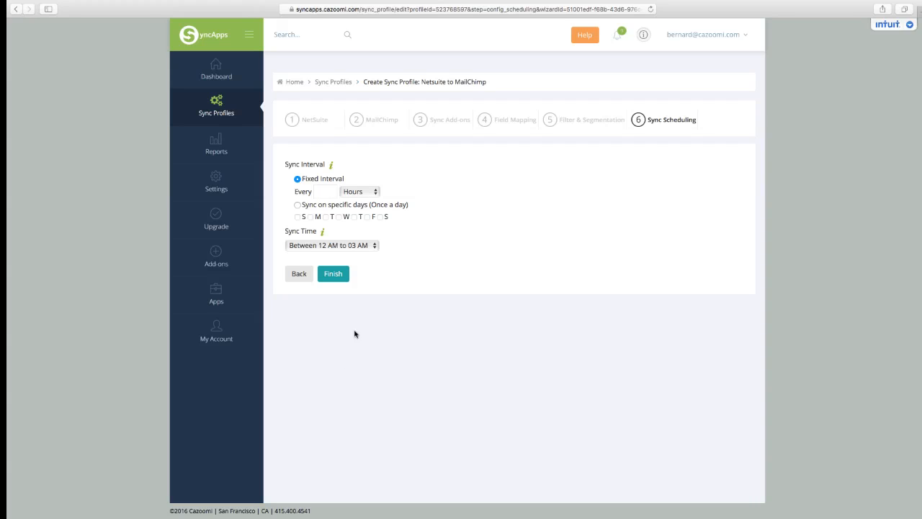
click(331, 164)
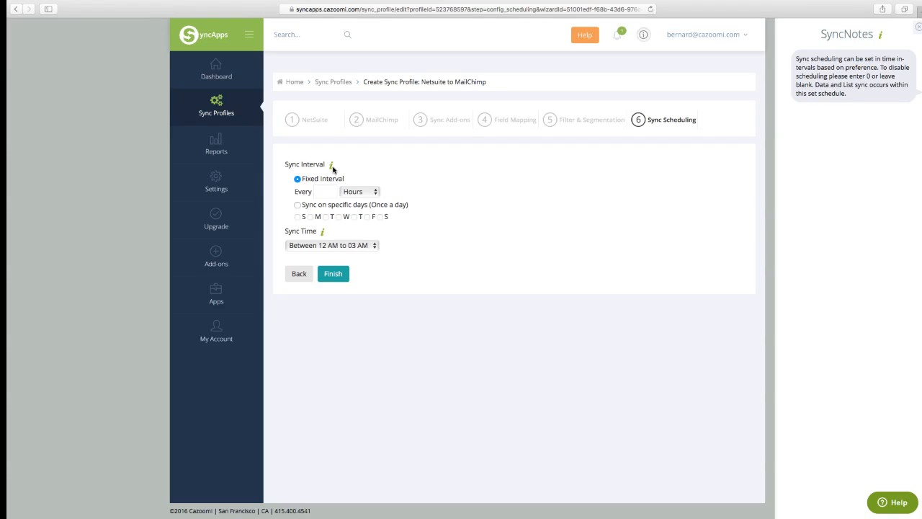
click(359, 190)
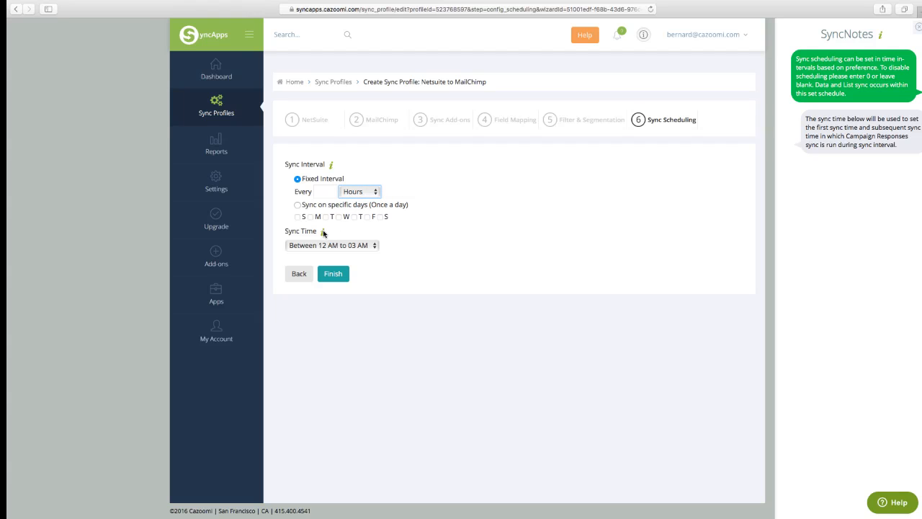
click(332, 245)
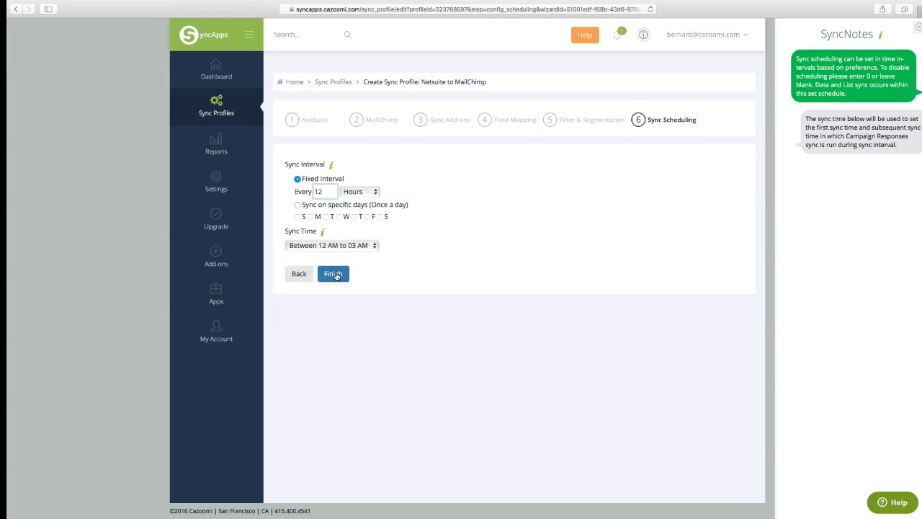
click(333, 274)
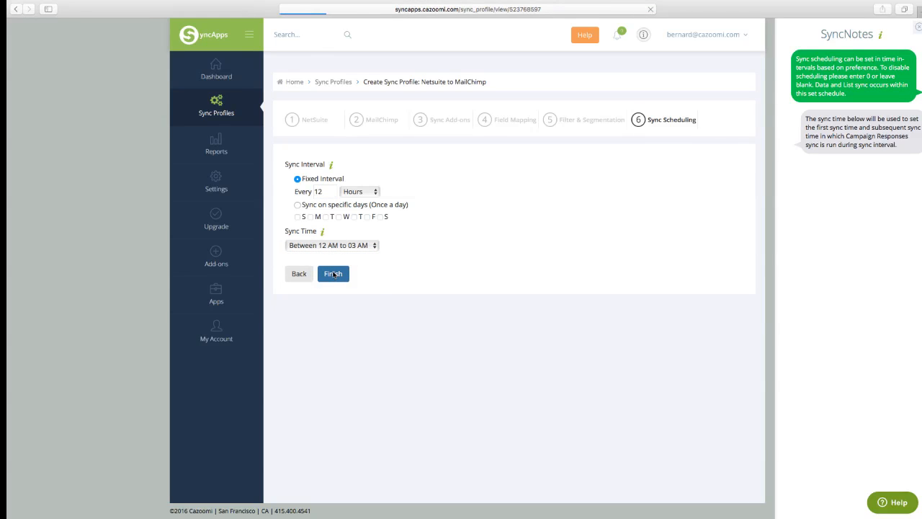
Start an immediate Sync Now run of the saved NetSuite to MailChimp profile
click(332, 274)
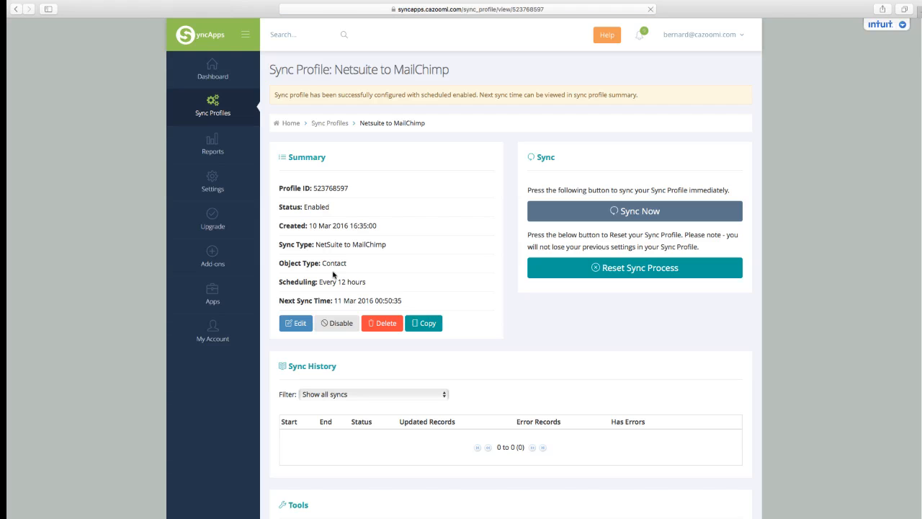
click(634, 211)
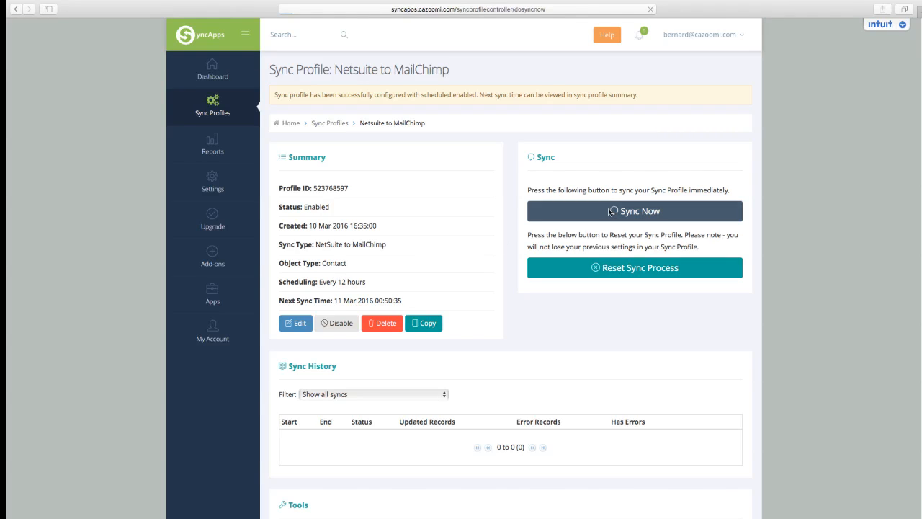
click(634, 210)
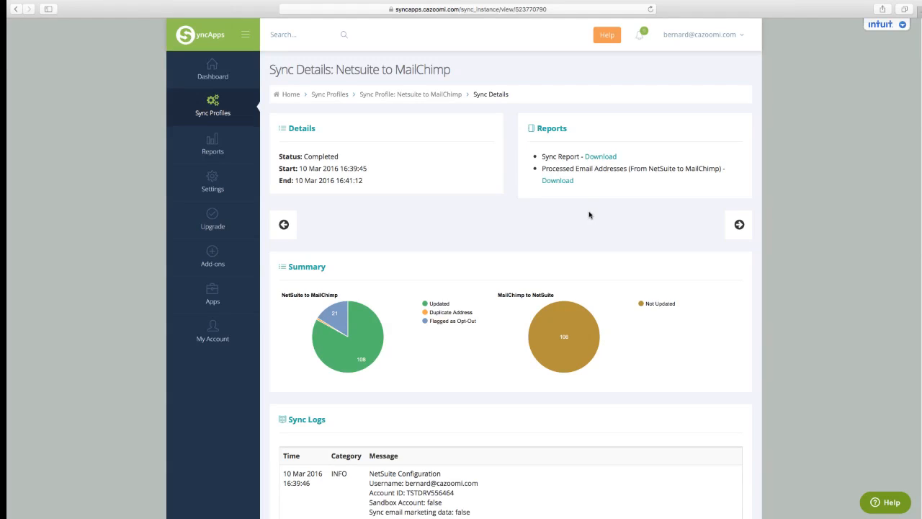
scroll(down, 3)
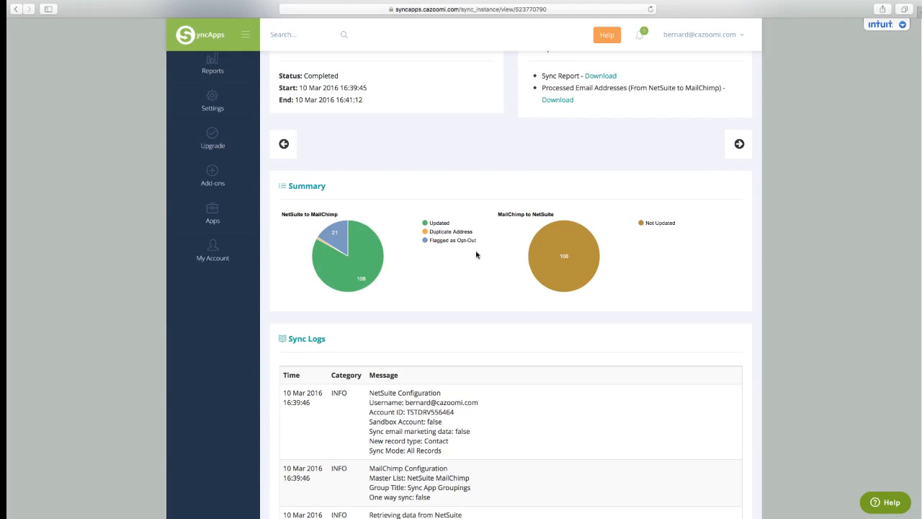
scroll(down, 3)
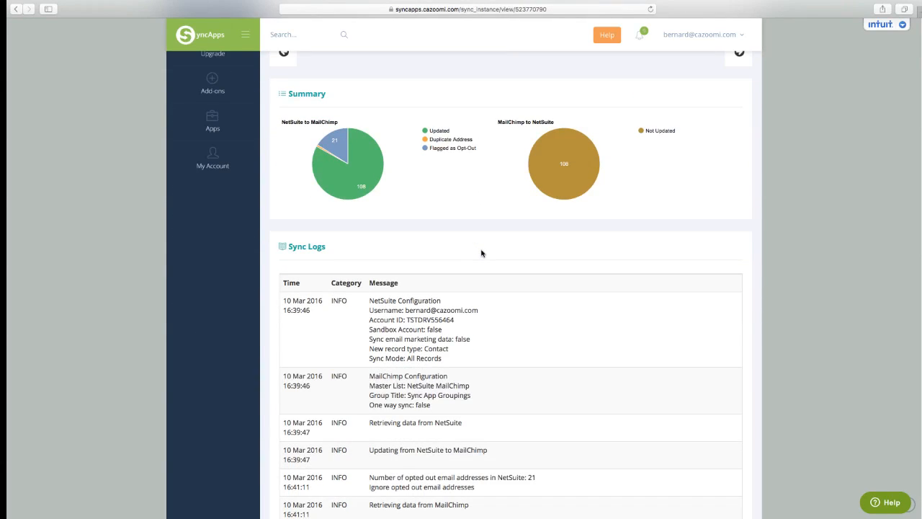
scroll(down, 3)
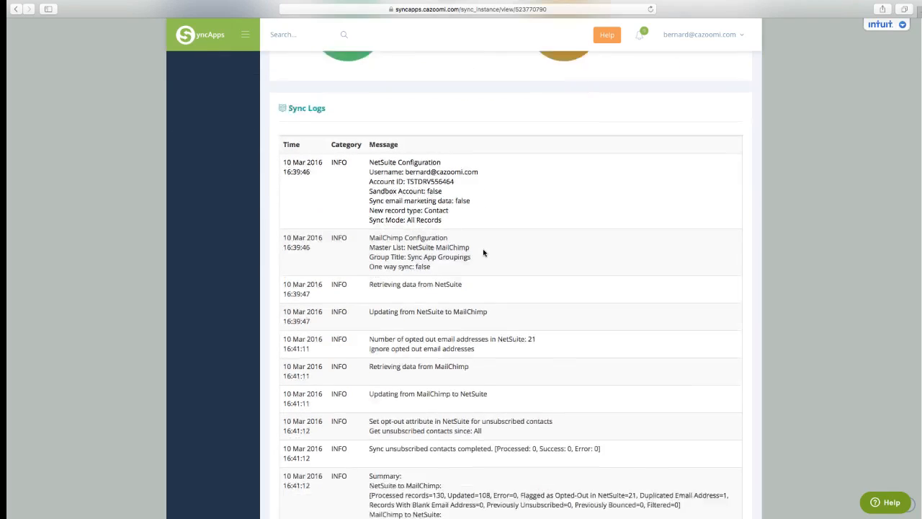
scroll(down, 3)
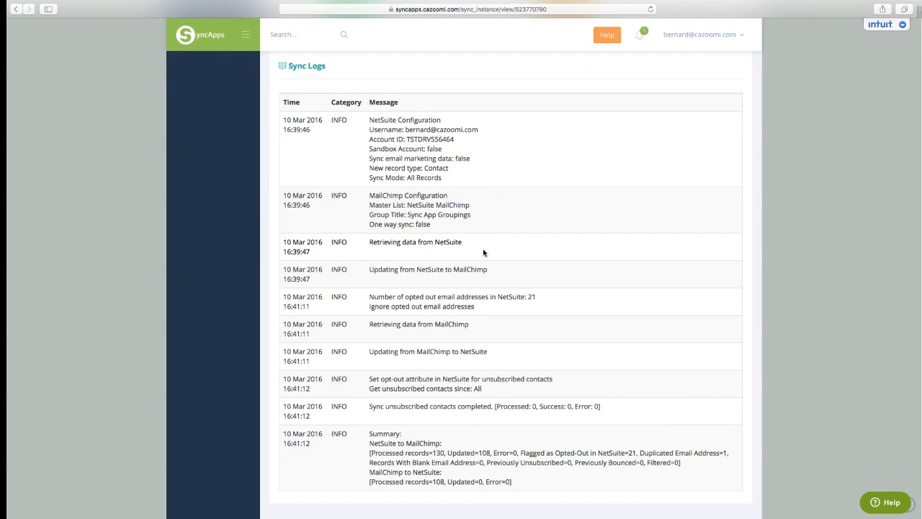
scroll(down, 3)
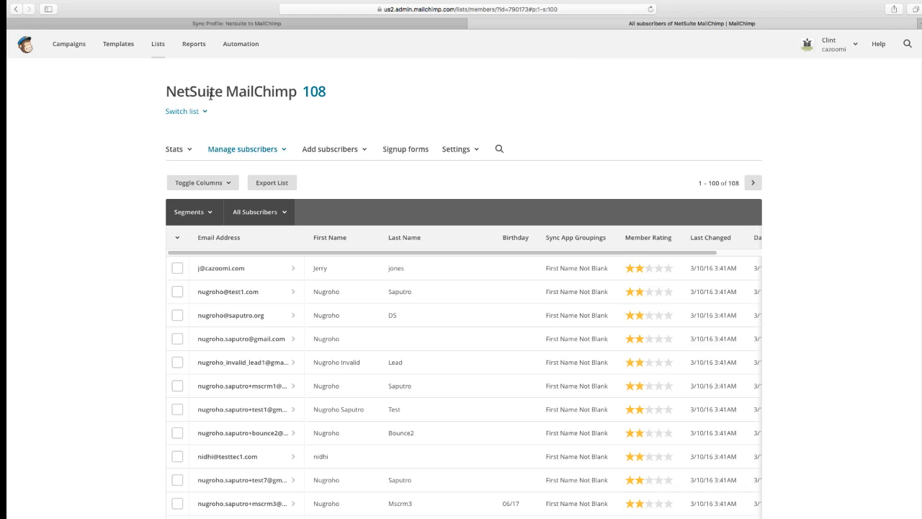
mouse_move(294, 104)
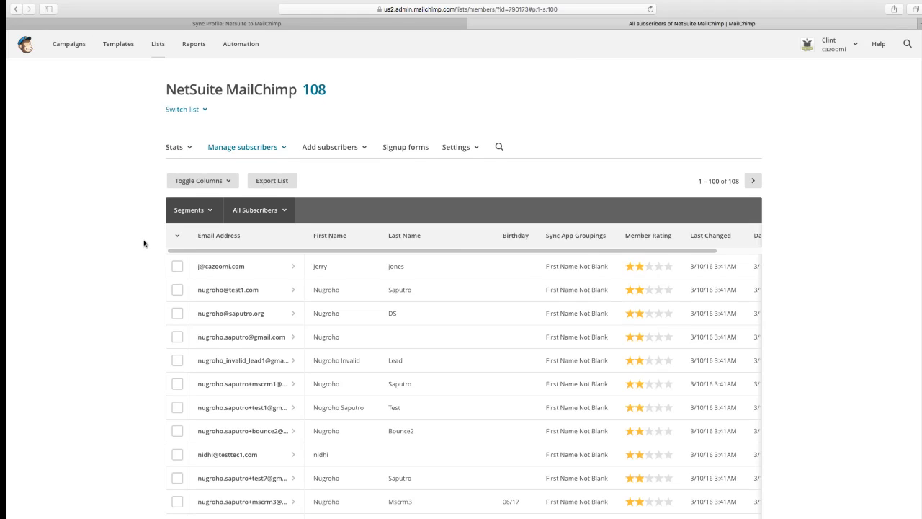
Scroll through the list's 108 subscribers, confirming each carries the First Name Not Blank grouping
scroll(down, 3)
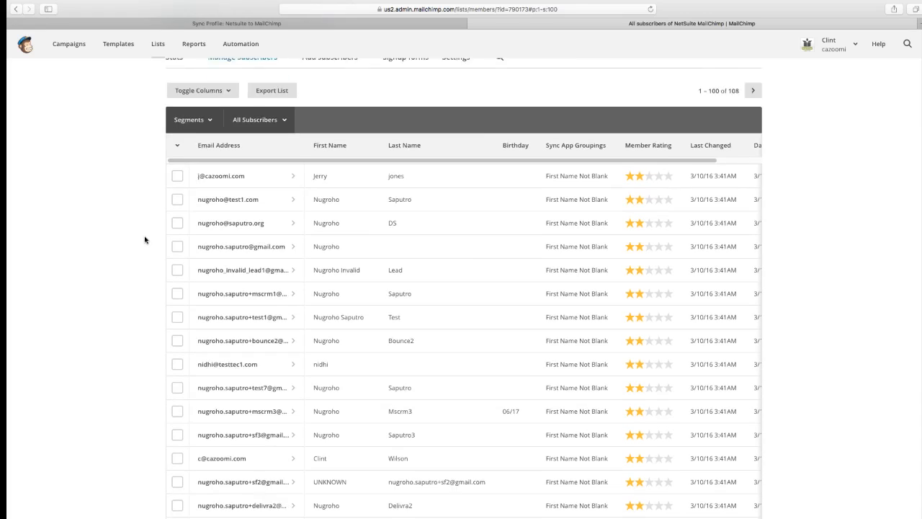
scroll(down, 3)
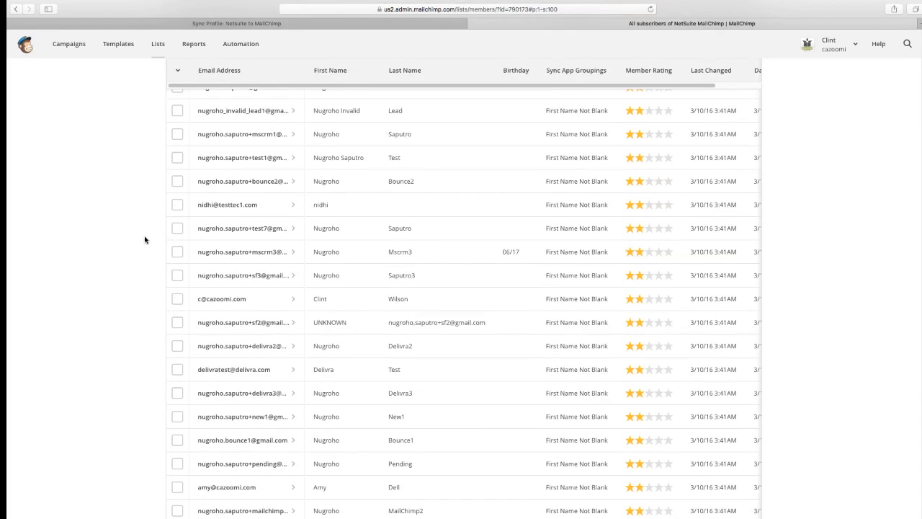
scroll(down, 3)
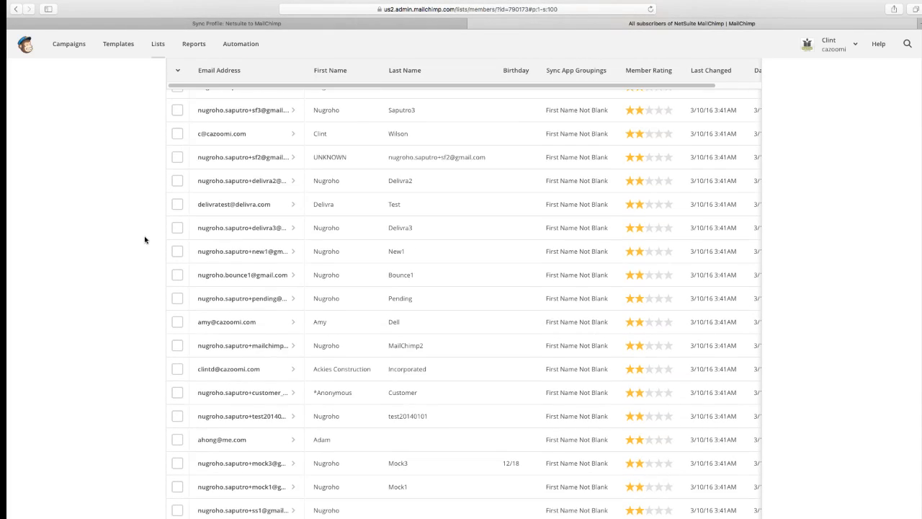
scroll(down, 3)
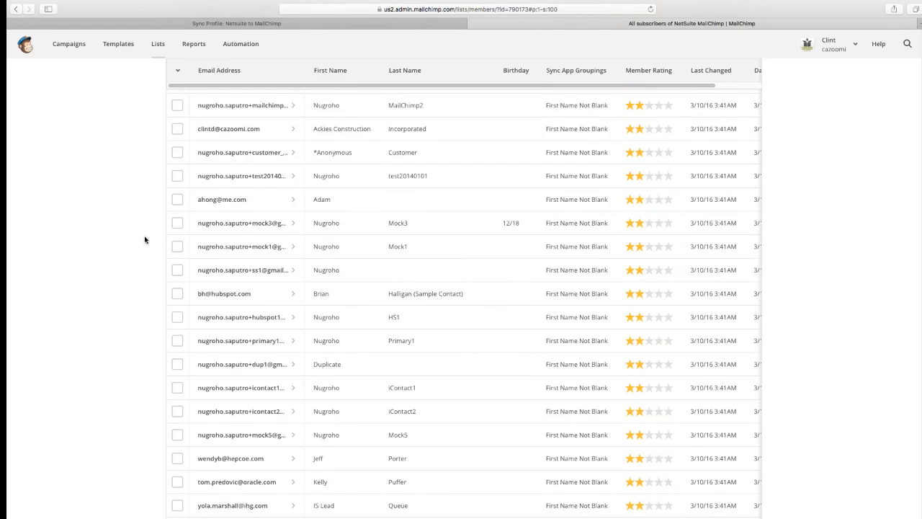
scroll(down, 3)
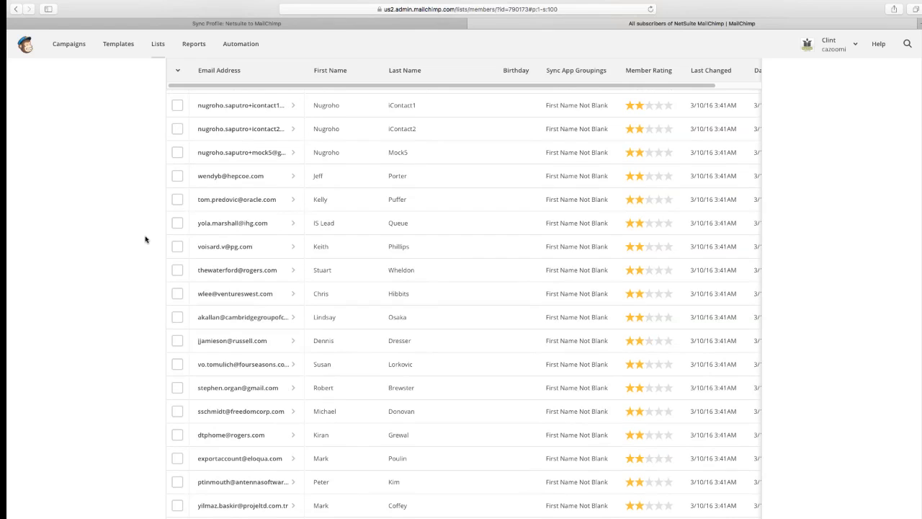
scroll(down, 3)
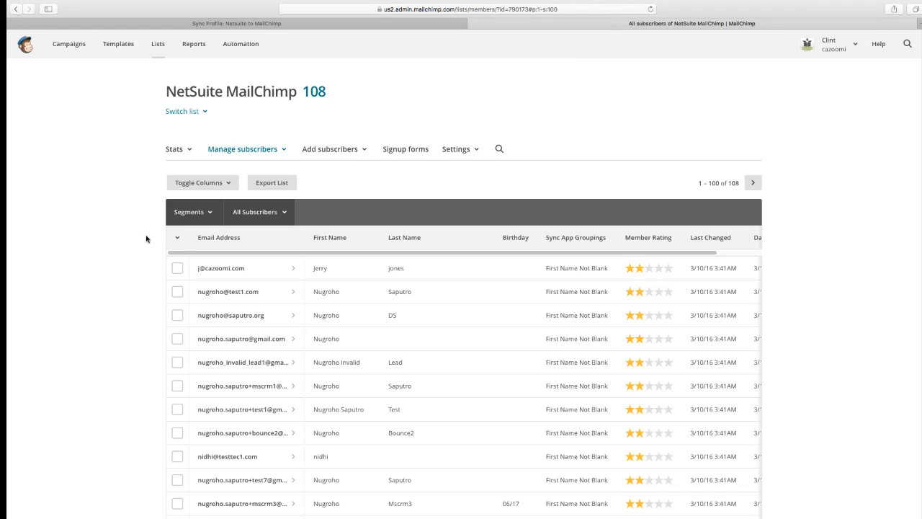
mouse_move(268, 153)
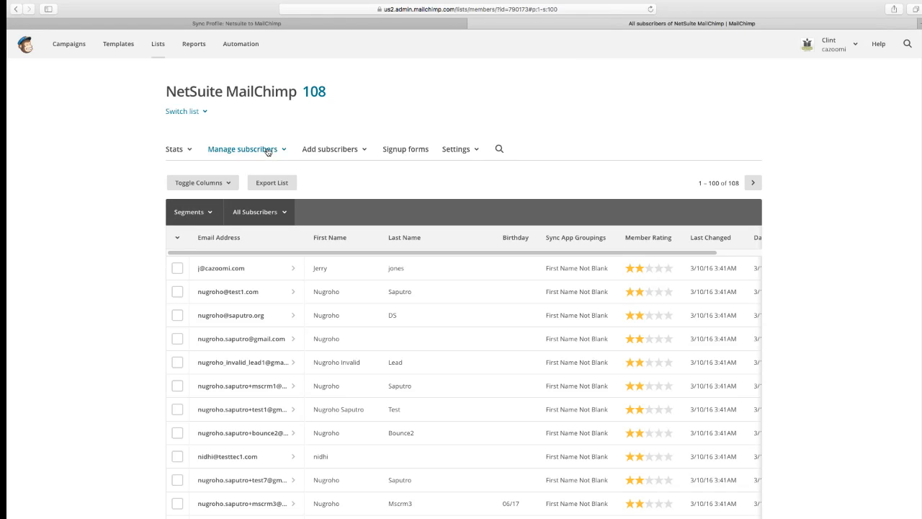
Reveal the Manage subscribers dropdown, then return to the SyncApps profile summary tab
click(242, 149)
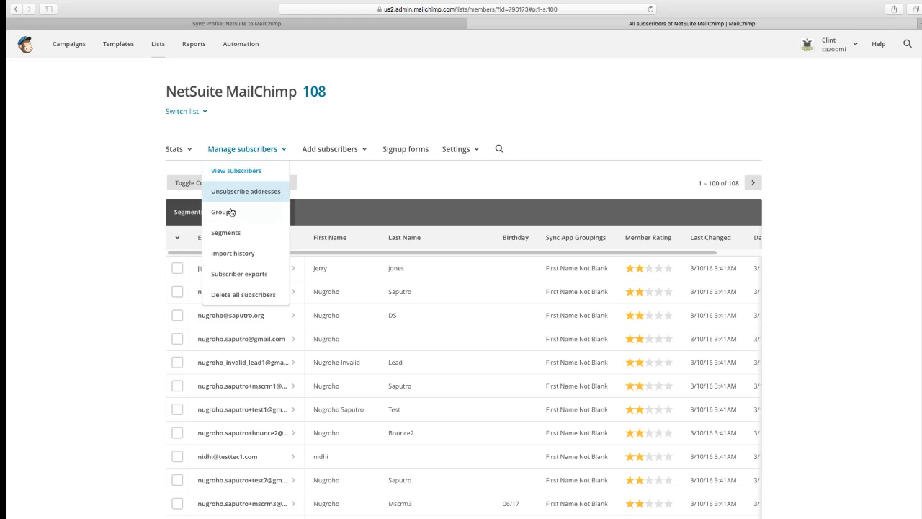
click(219, 212)
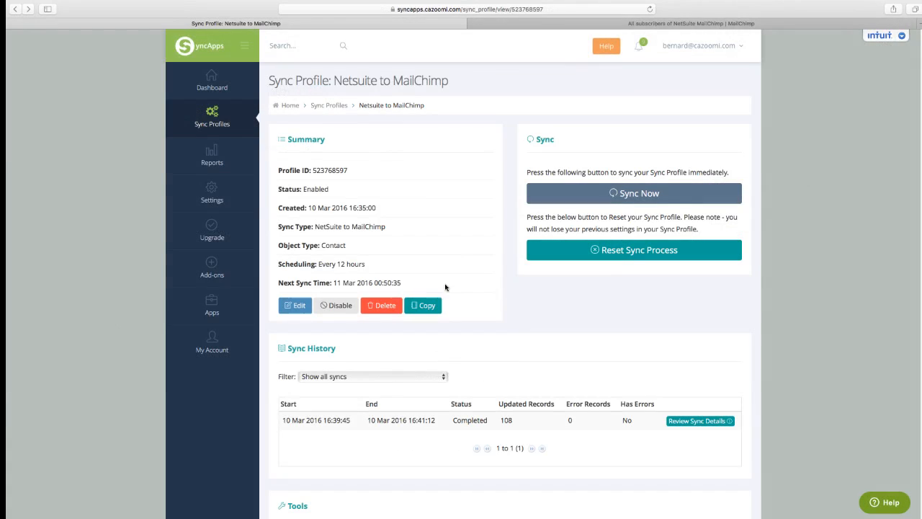
Reopen the profile editor at step 5 Filter & Segmentation and add a blank Segment 2
click(294, 306)
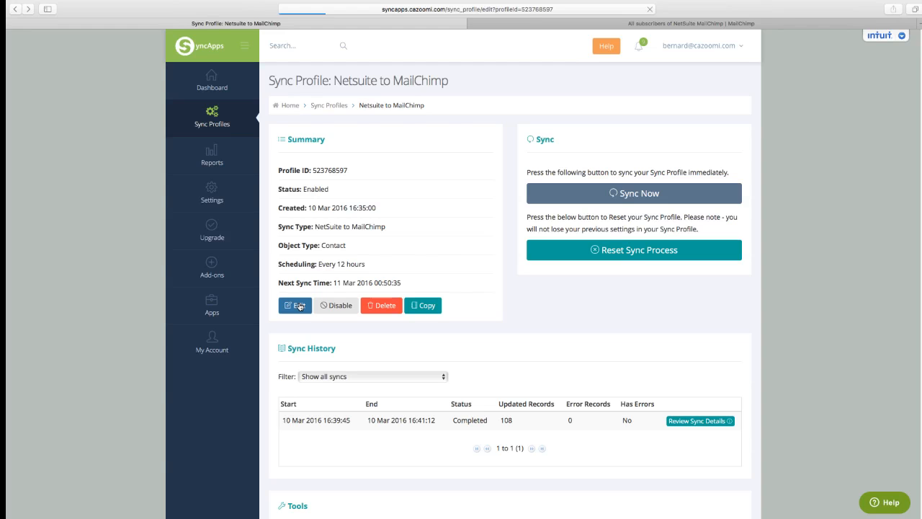
click(295, 306)
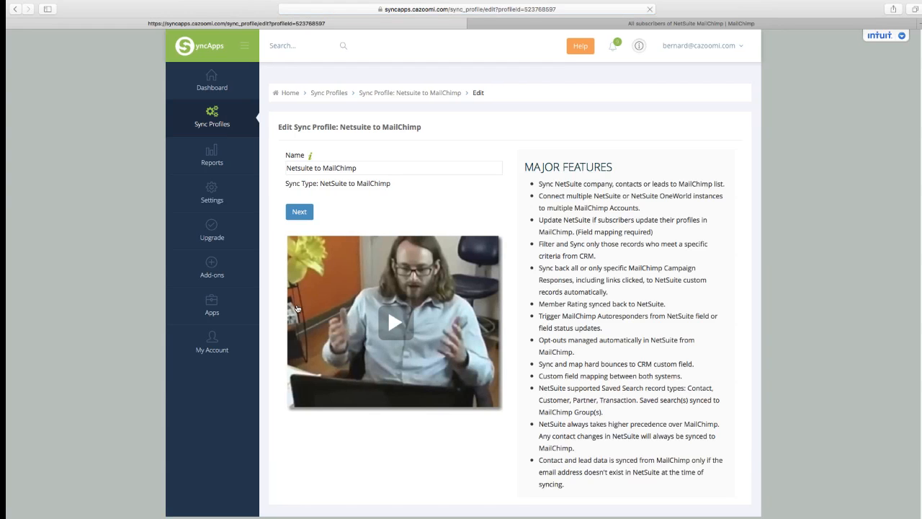
click(300, 210)
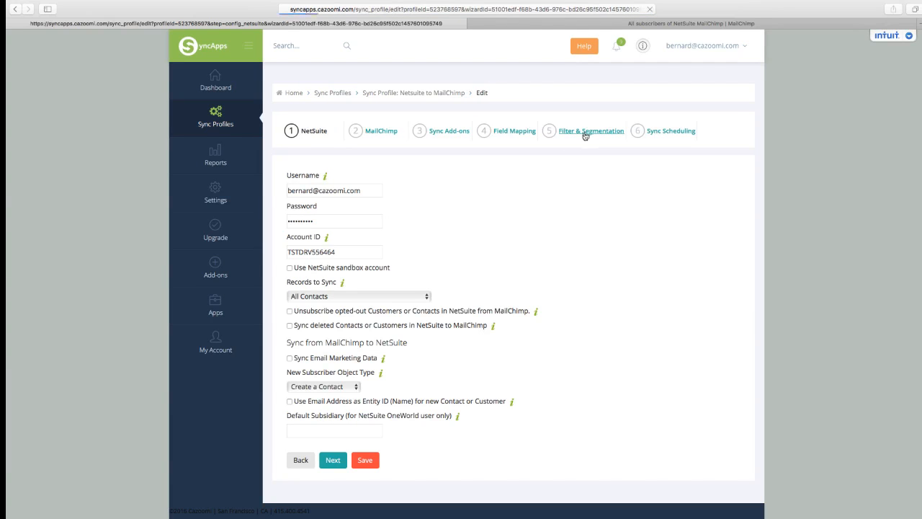
click(590, 130)
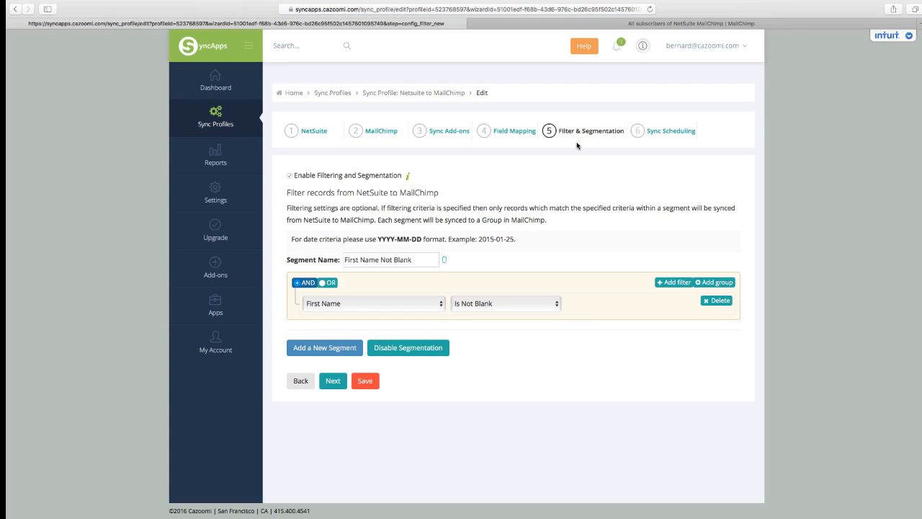
mouse_move(369, 314)
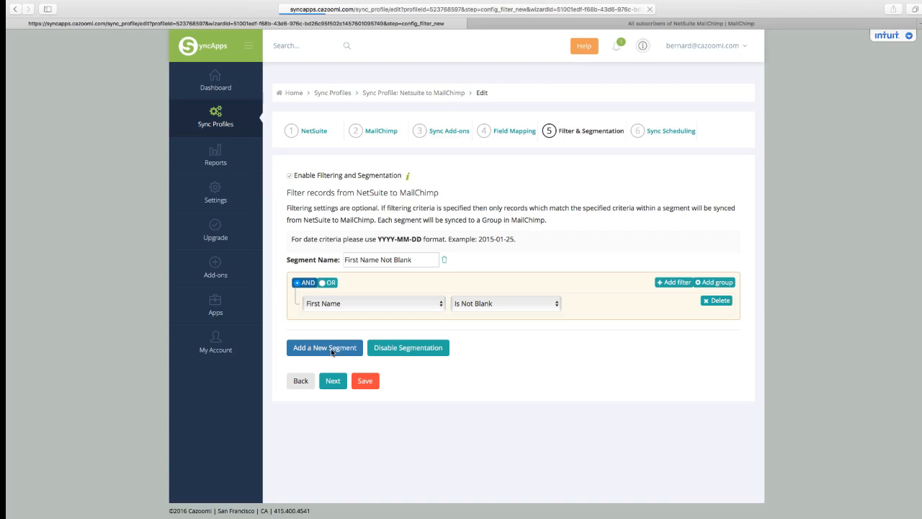
click(324, 347)
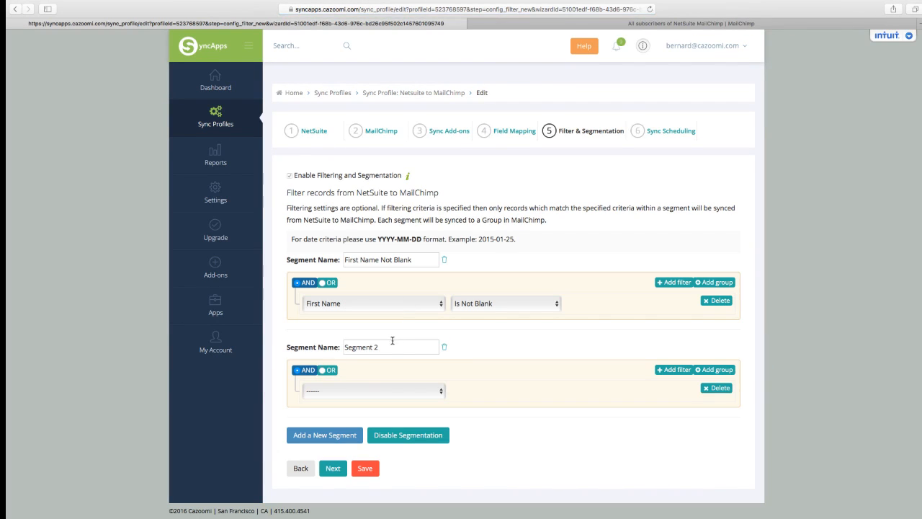
Name the second segment 'Blank Last Name'
text(B)
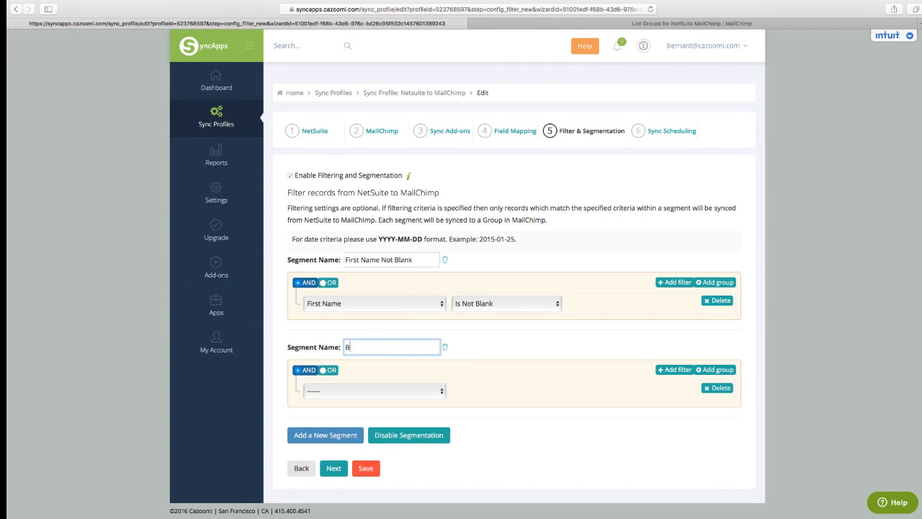
text(Blank Last)
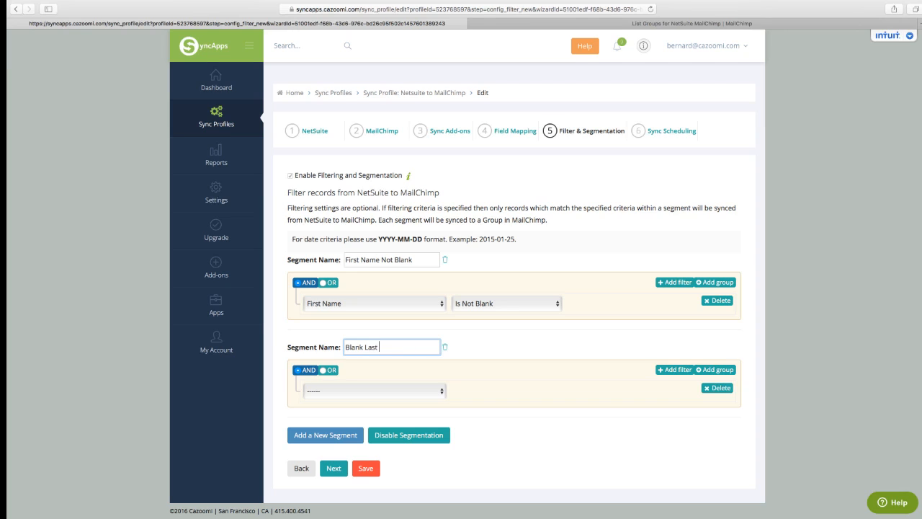
text(Name)
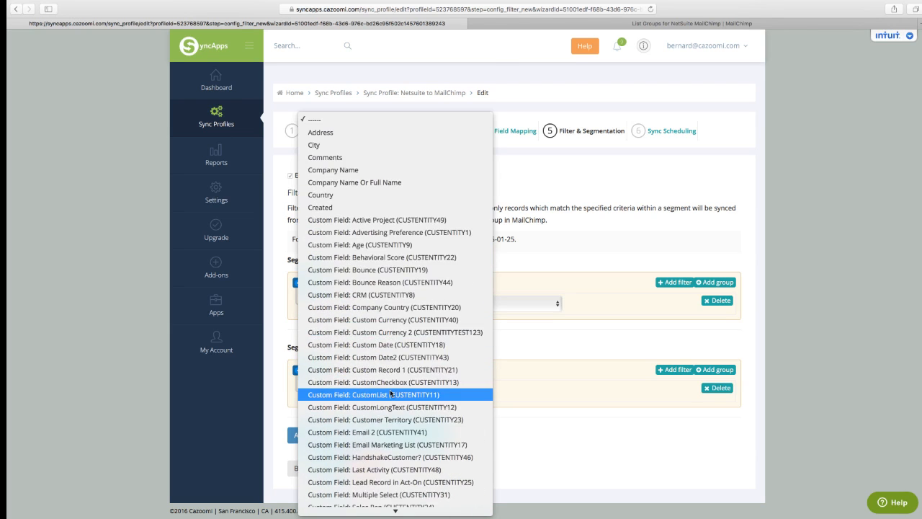
Set its filter to Last Name Is Blank, save the profile and switch to MailChimp
scroll(down, 3)
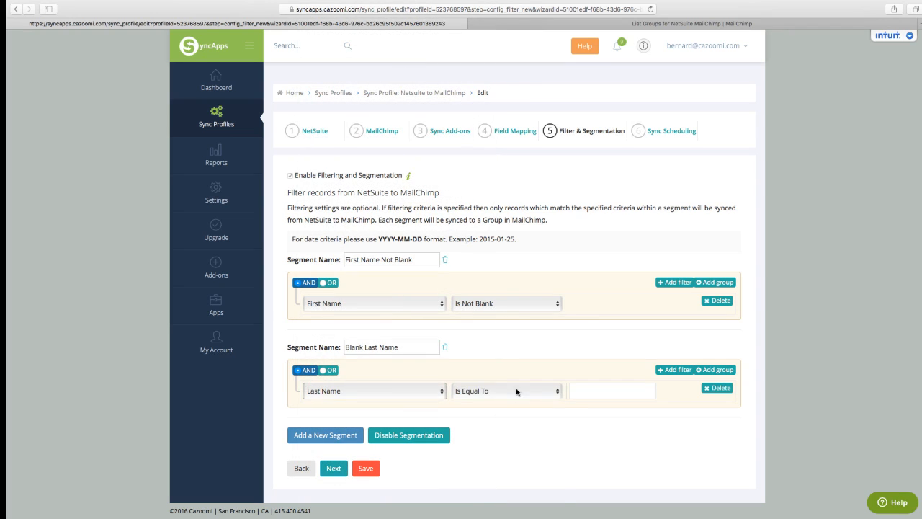
click(507, 391)
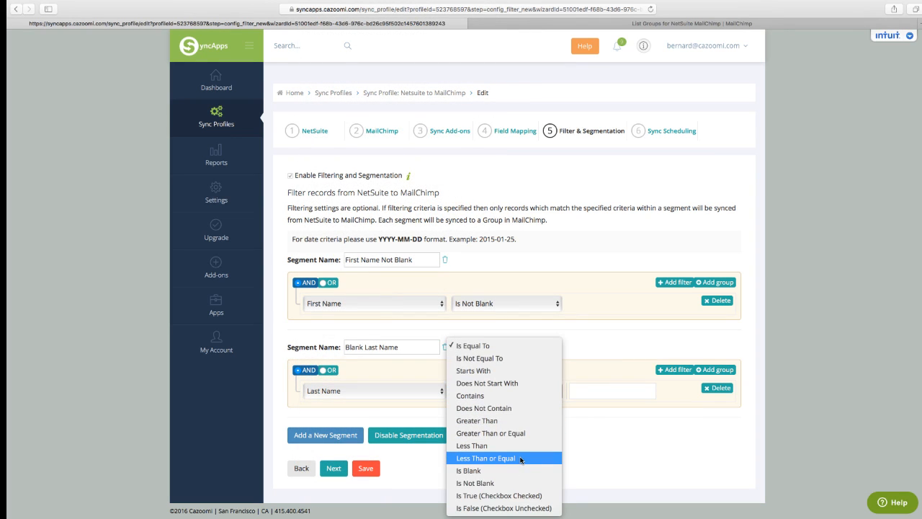
click(468, 470)
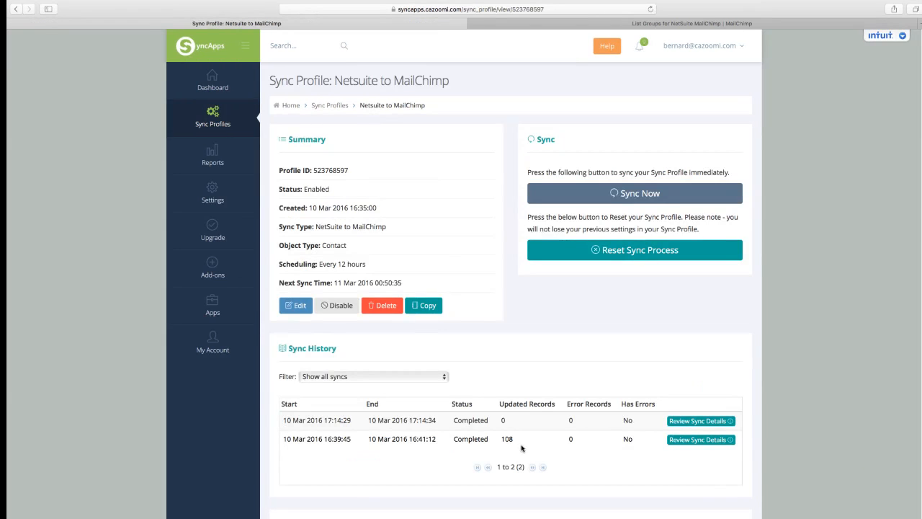
click(634, 193)
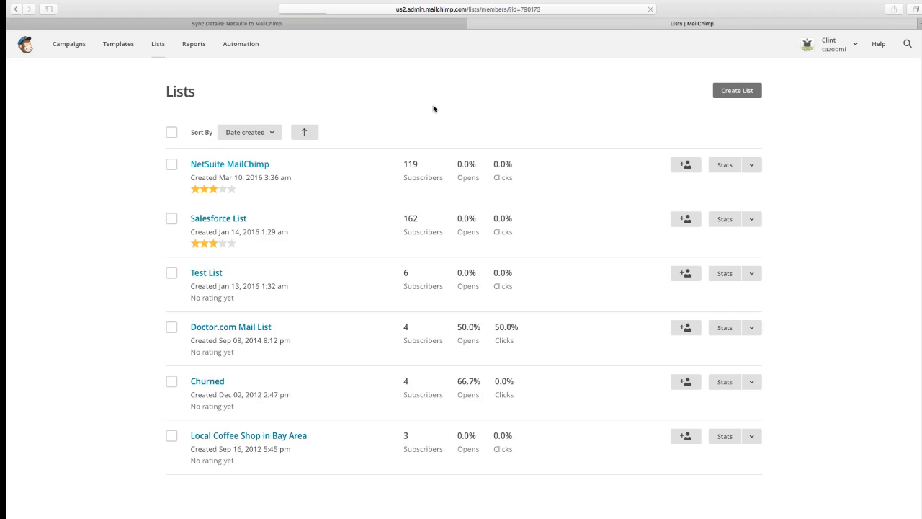
View the NetSuite MailChimp list's Sync App Groupings: First Name Not Blank (108) and Blank Last Name (16)
click(229, 165)
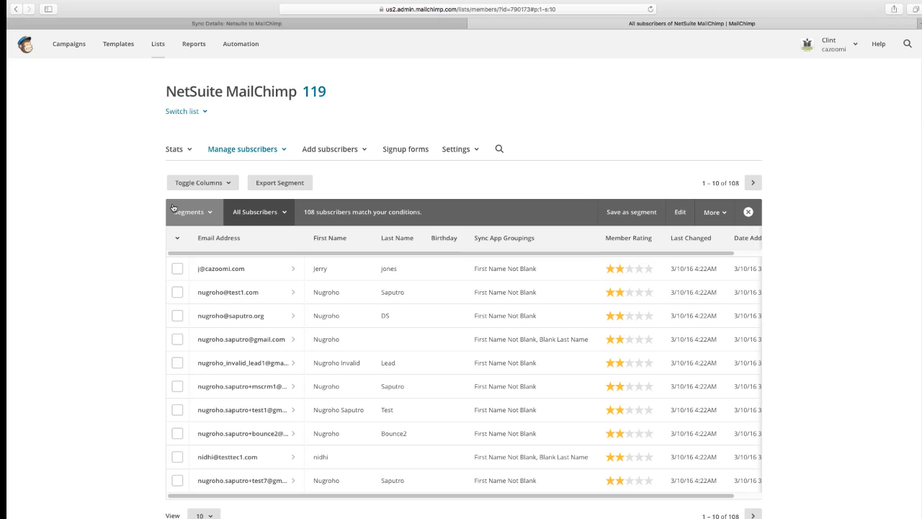
mouse_move(232, 153)
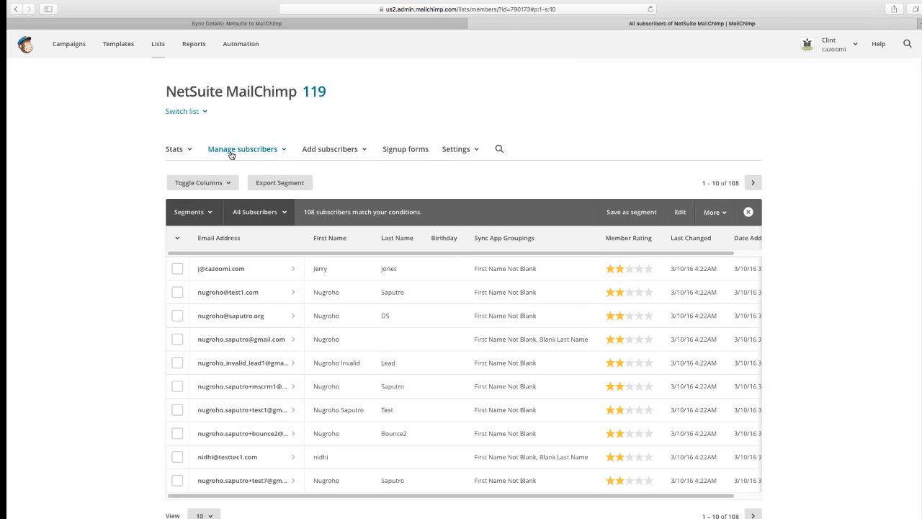
click(242, 149)
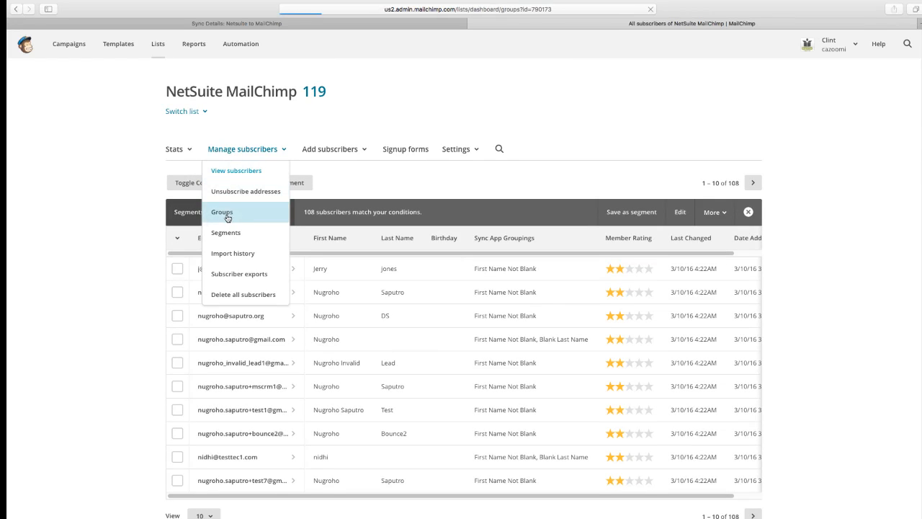
click(222, 210)
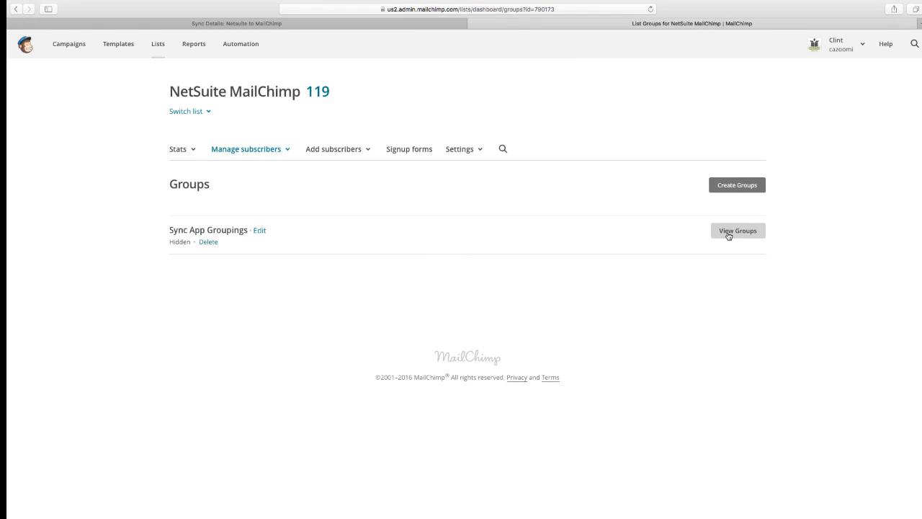
click(737, 230)
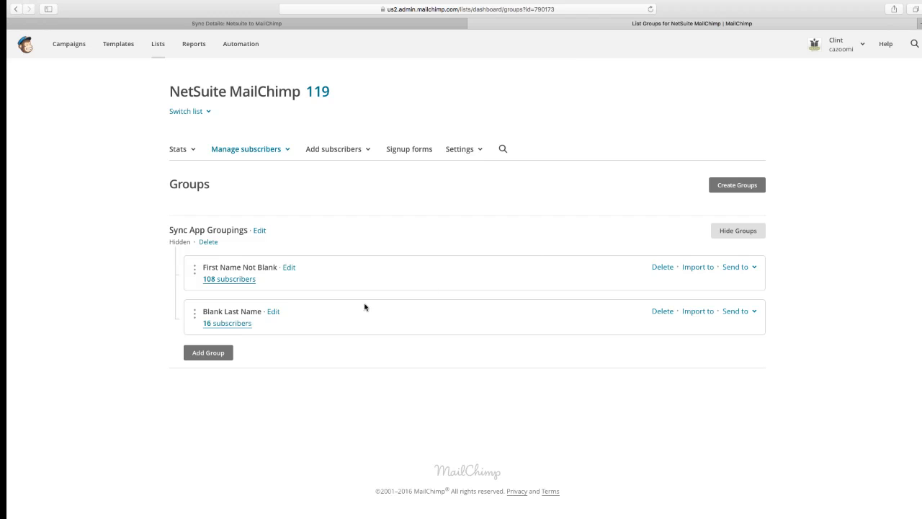
mouse_move(227, 323)
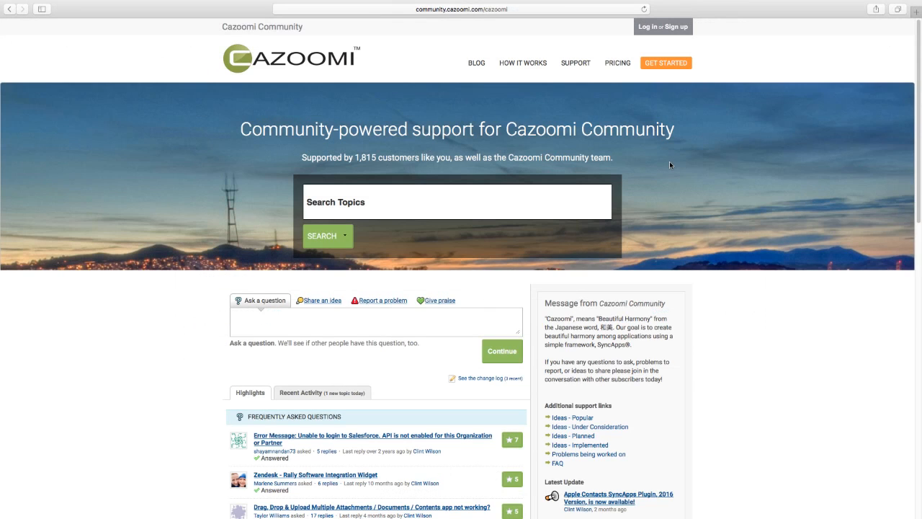
mouse_move(369, 180)
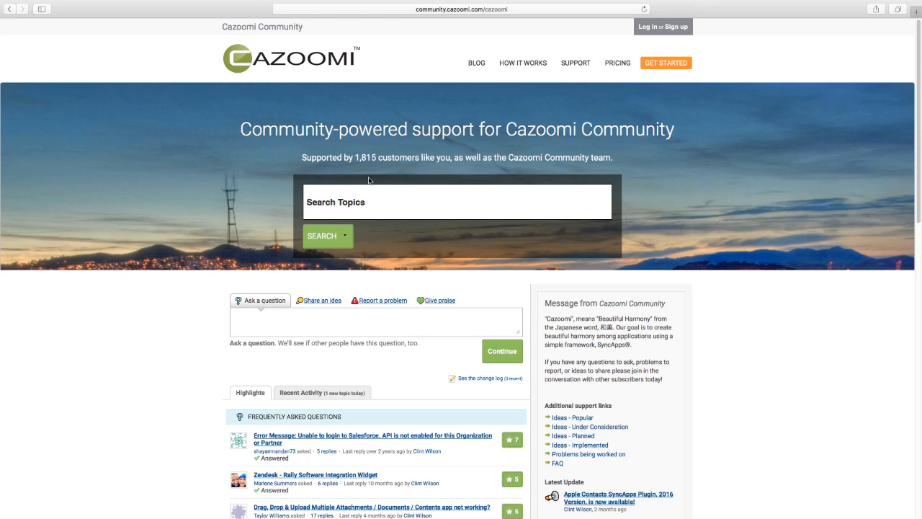
Highlight the 1,815 customer count and scroll through the community FAQ section
double_click(376, 157)
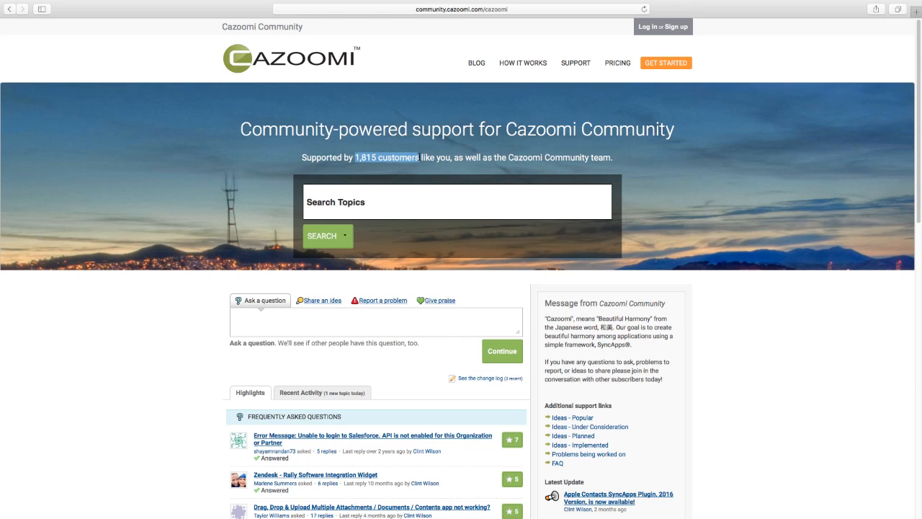
mouse_move(216, 354)
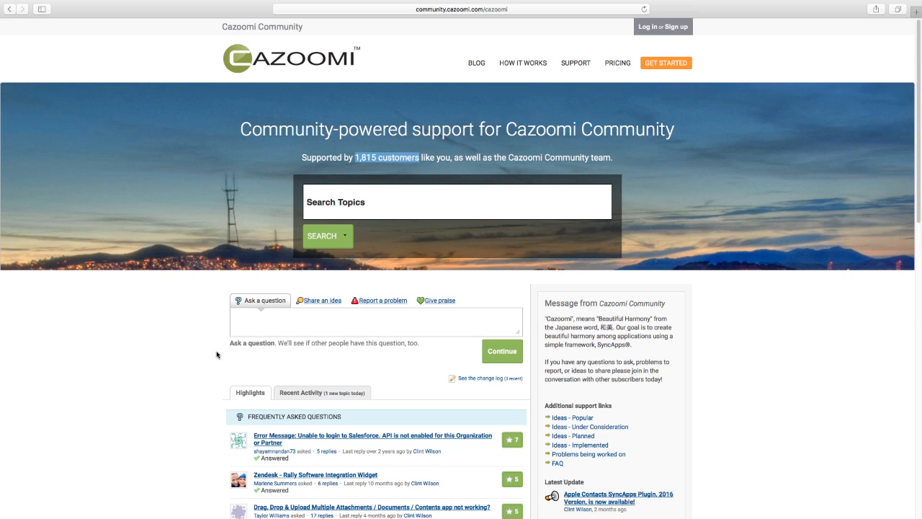
scroll(down, 3)
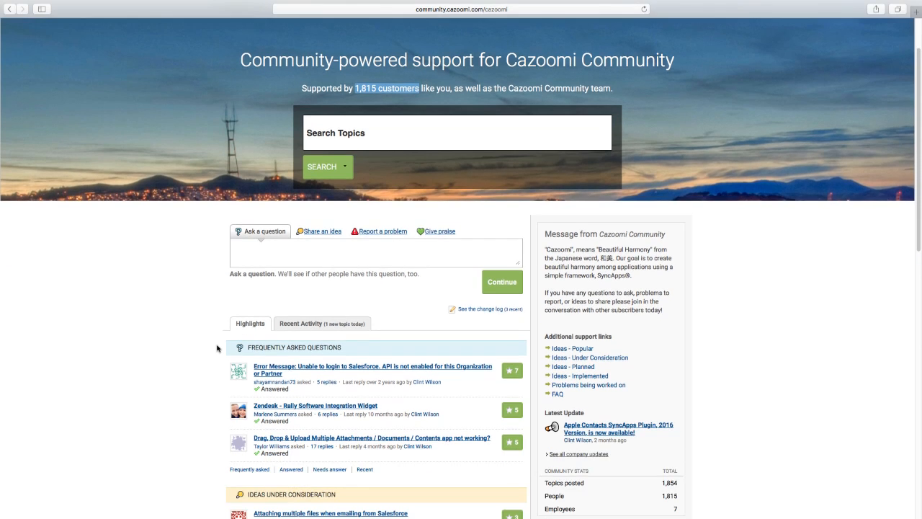
scroll(down, 3)
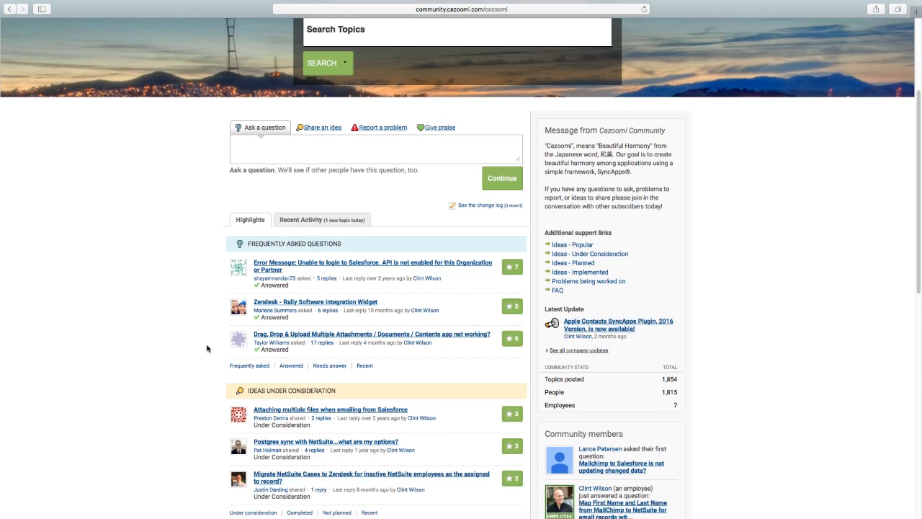
scroll(down, 3)
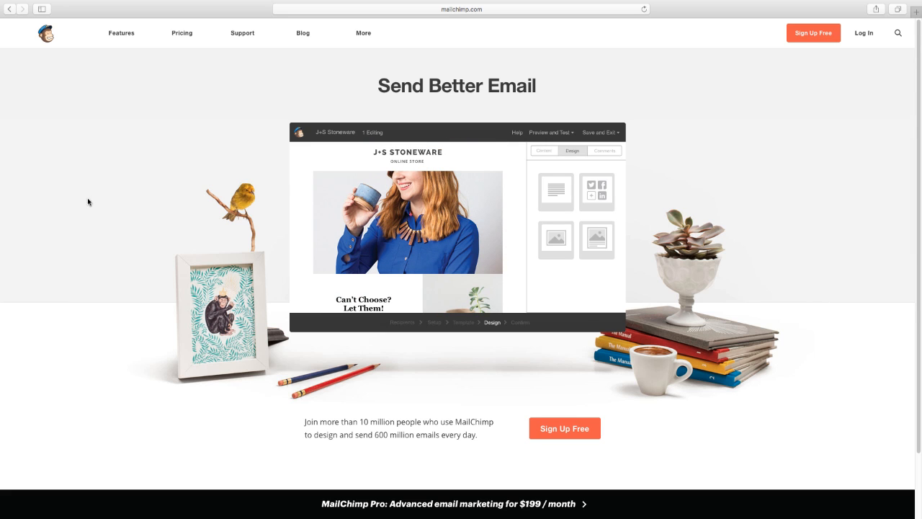
Browse the Features page down through analytics, mobile, integrations and API sections
click(121, 33)
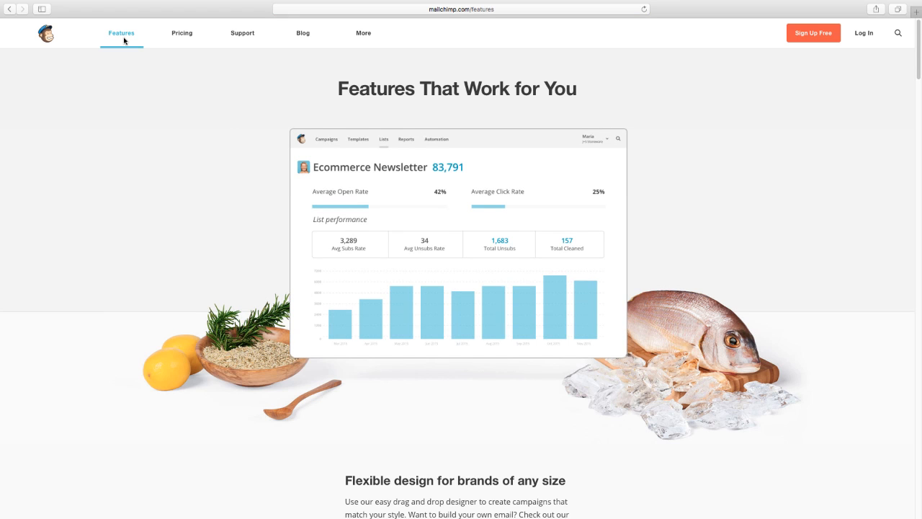
scroll(down, 3)
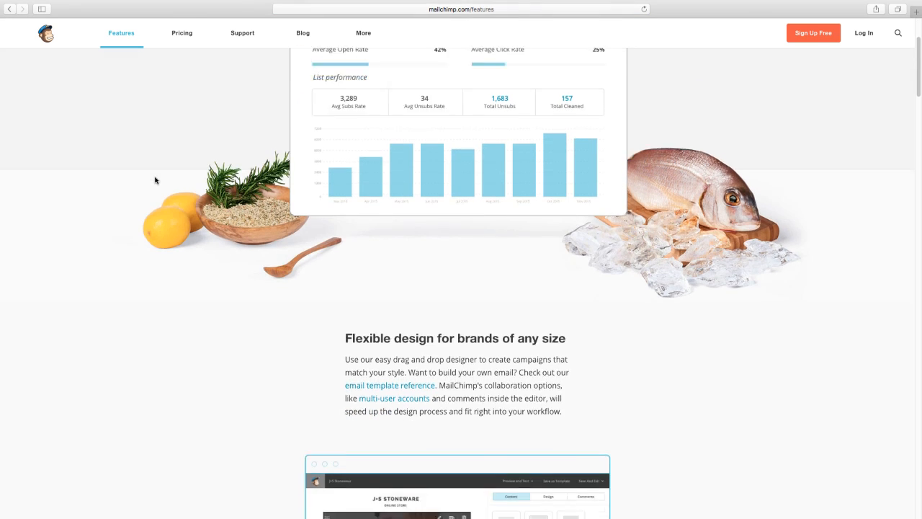
scroll(down, 3)
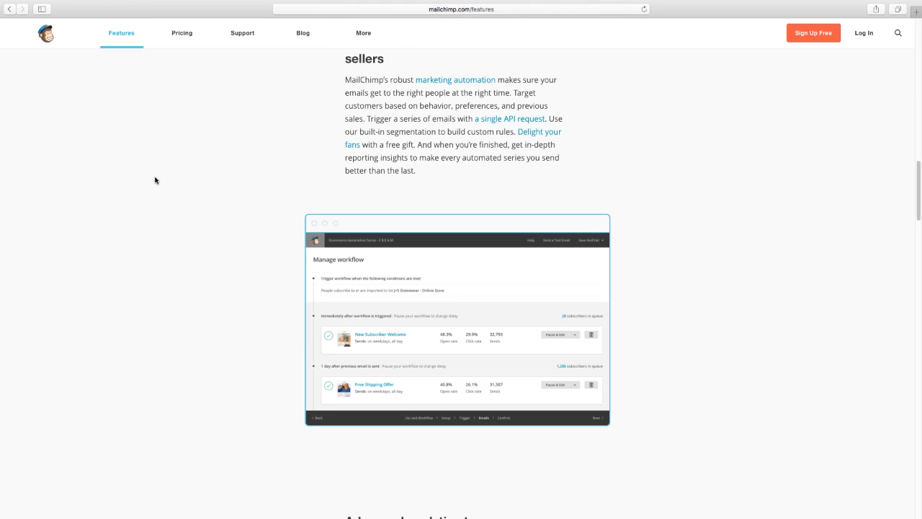
scroll(down, 3)
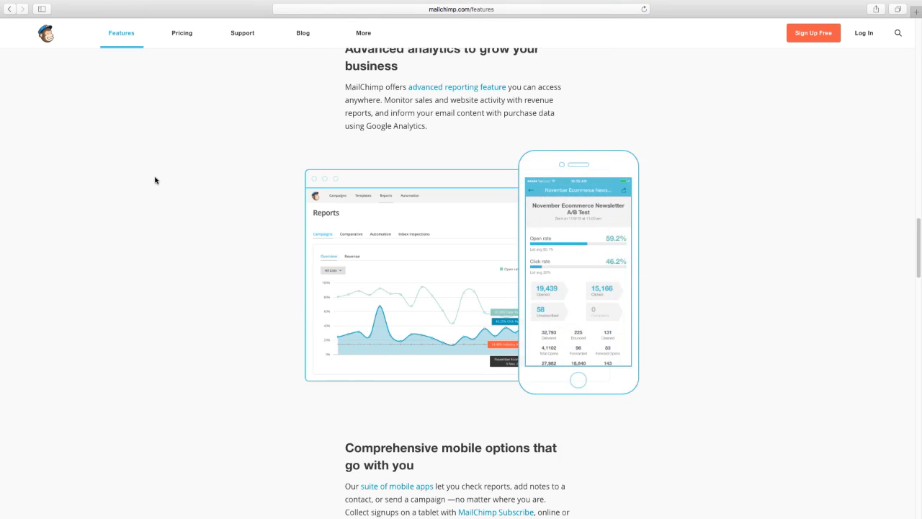
scroll(down, 3)
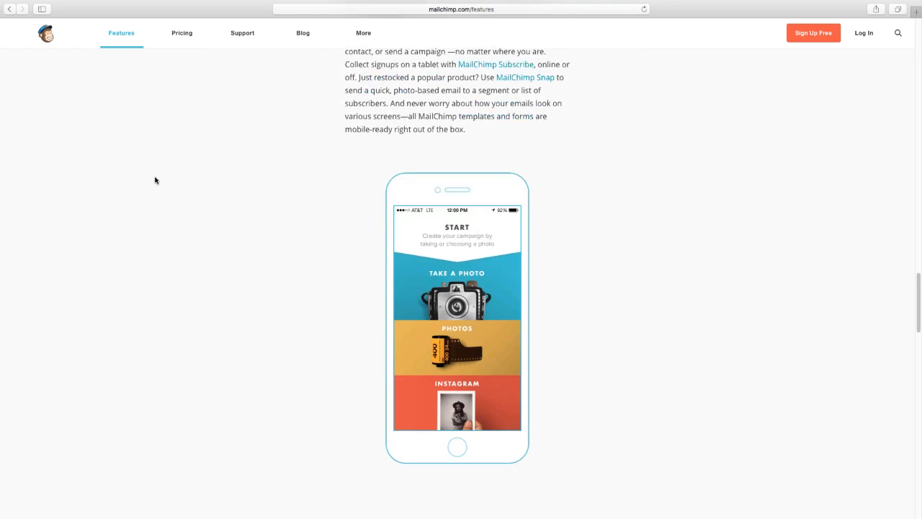
scroll(down, 3)
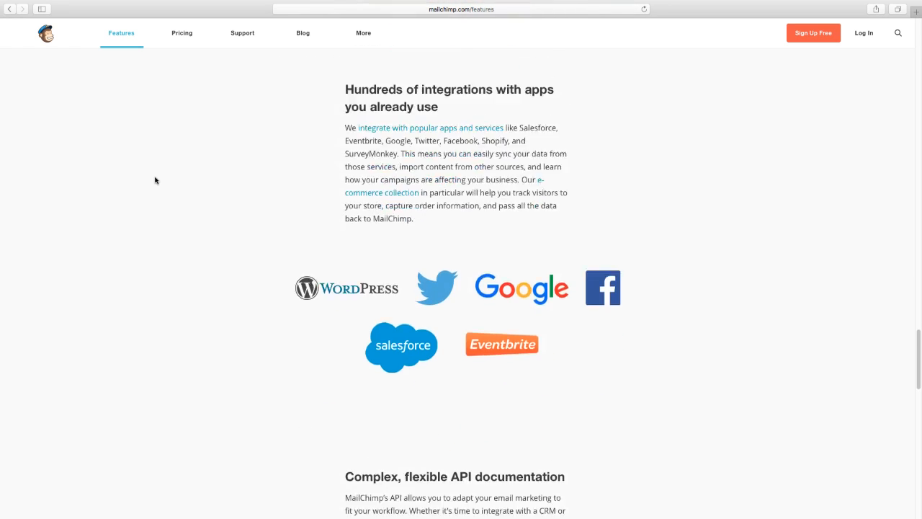
scroll(down, 3)
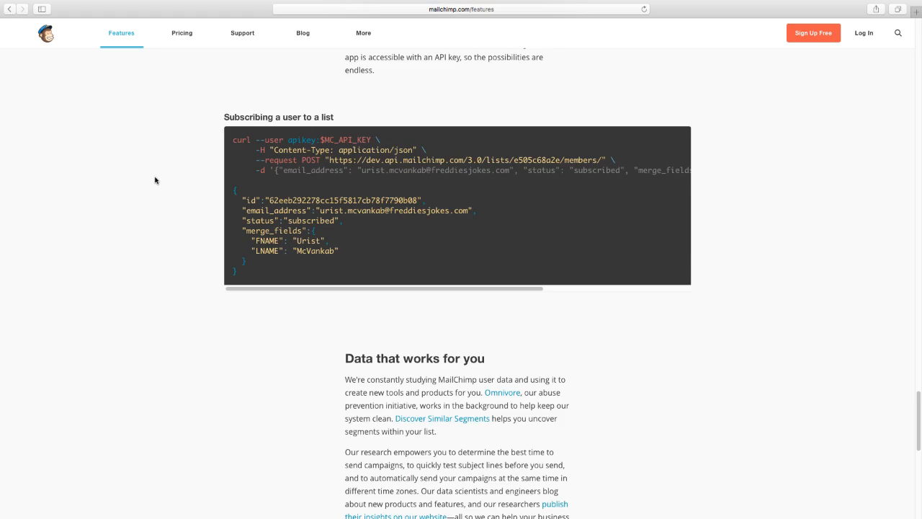